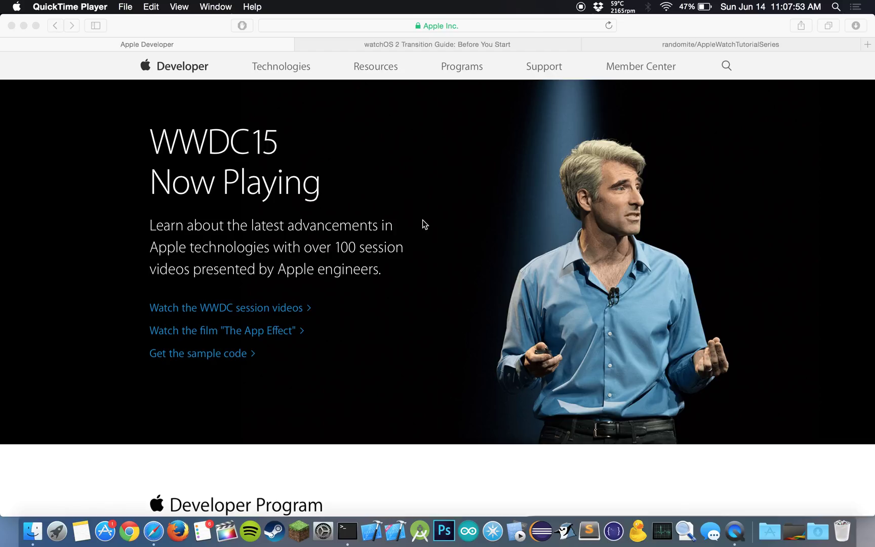
mouse_move(426, 214)
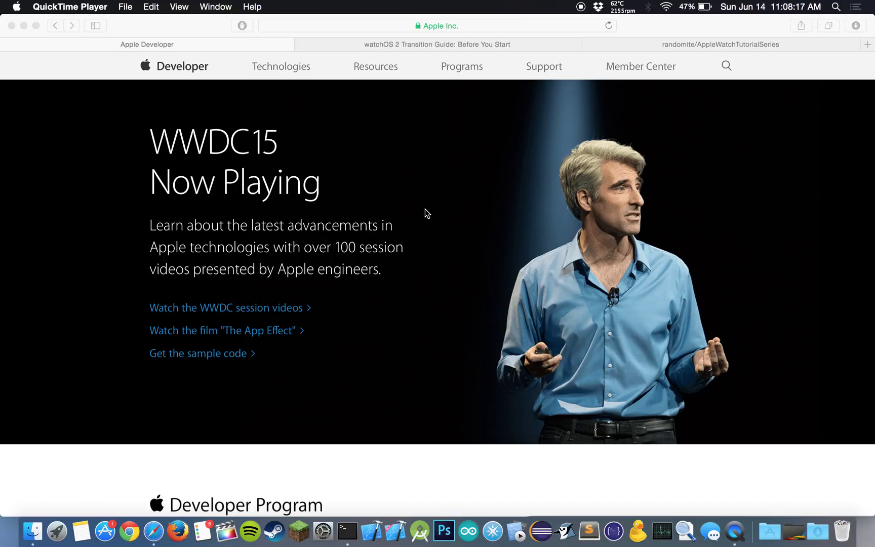
mouse_move(357, 134)
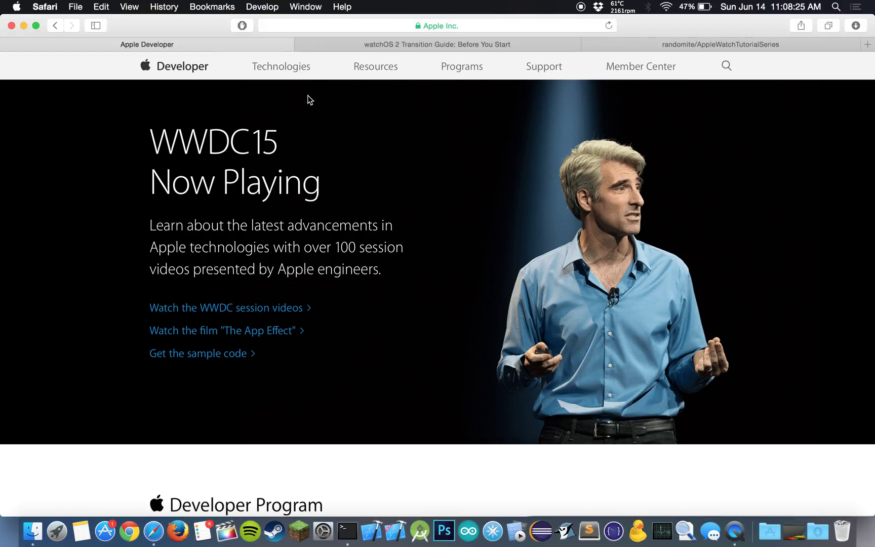
mouse_move(367, 60)
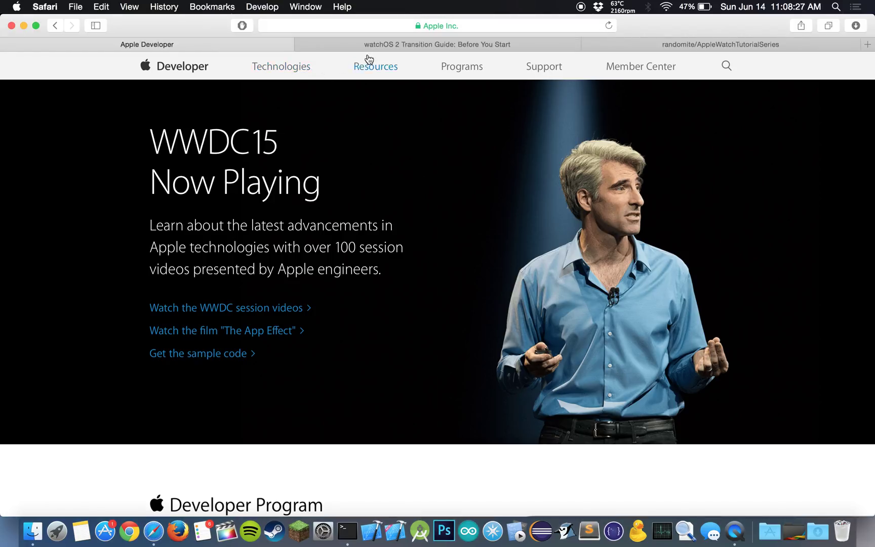
Step: Bring up Figure 1-1 comparing the watchOS 2 and watchOS 1 architectures
left_click(435, 44)
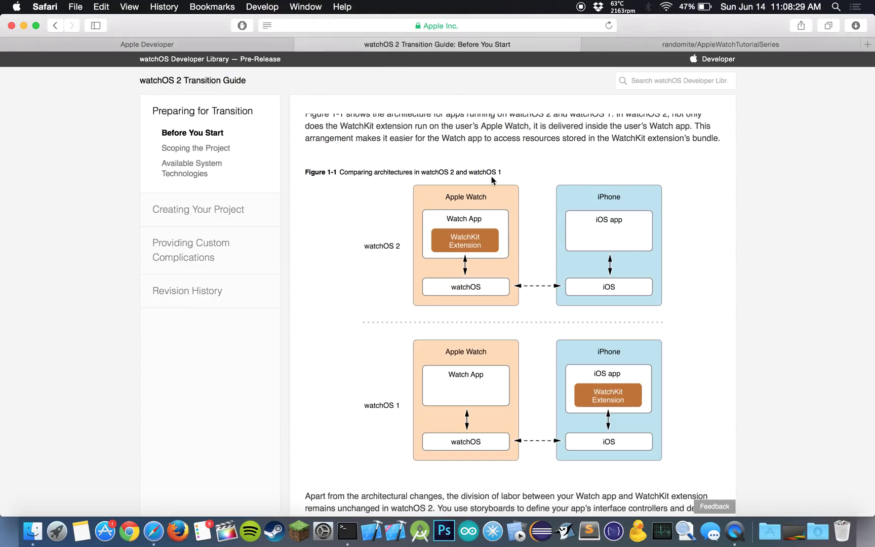
mouse_move(503, 176)
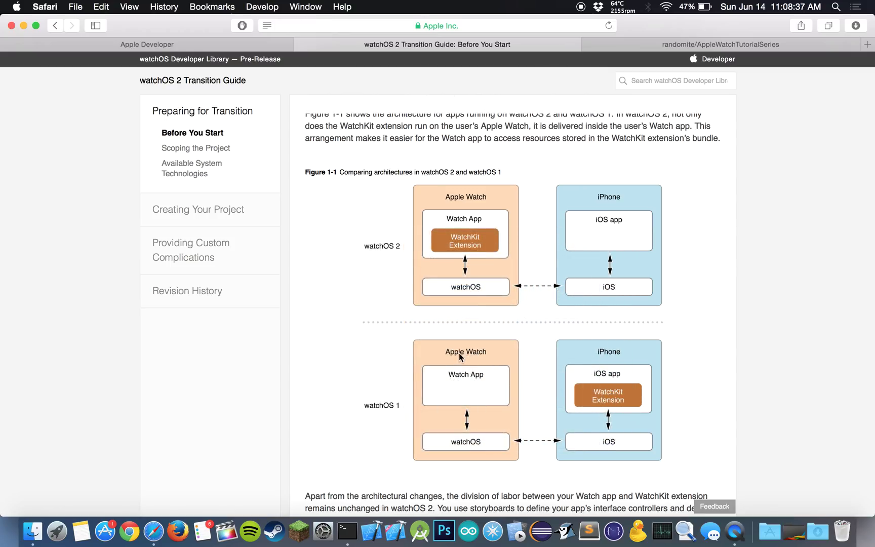
mouse_move(640, 323)
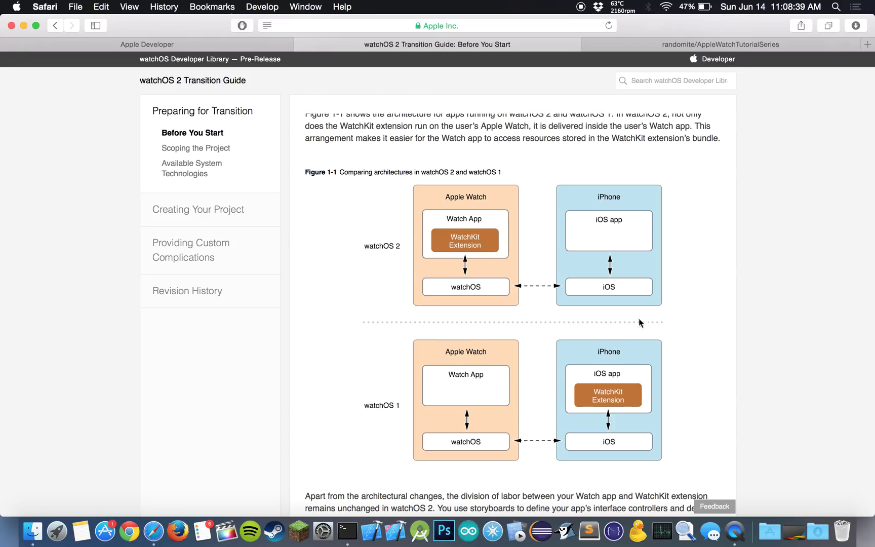
mouse_move(593, 392)
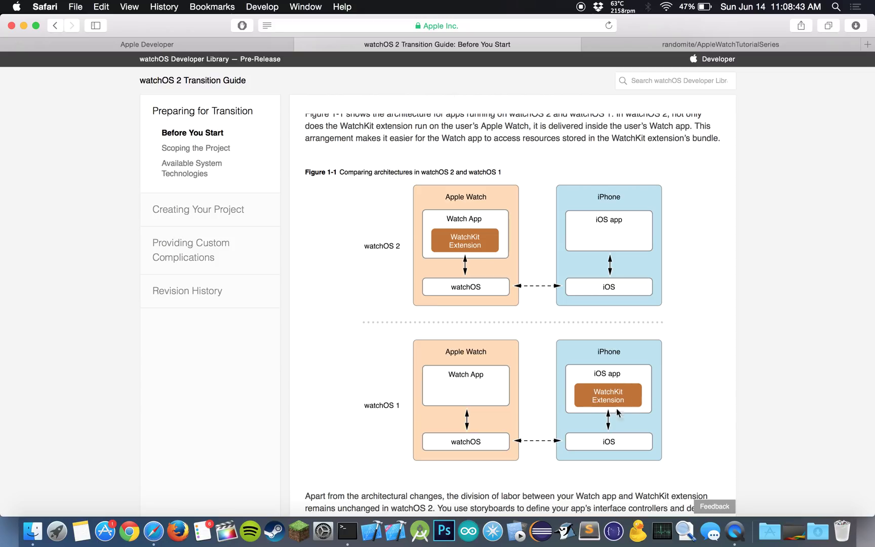
mouse_move(608, 421)
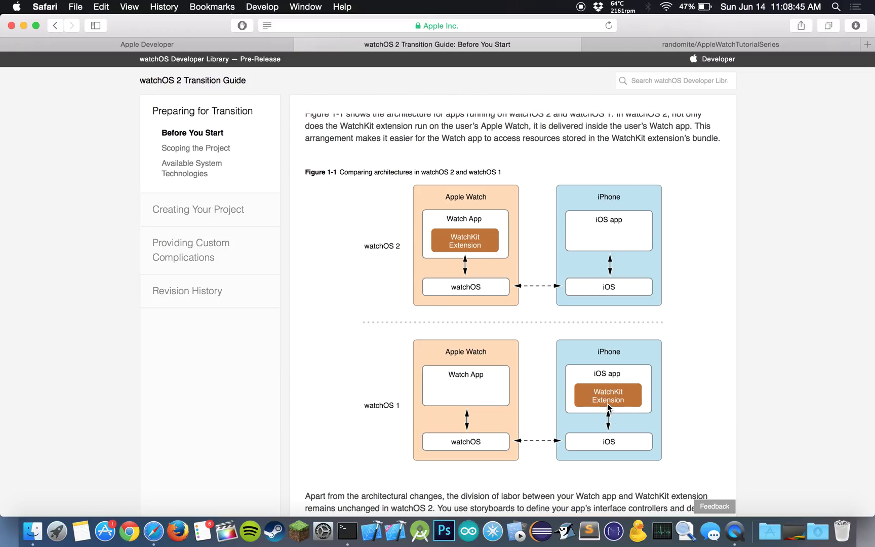
mouse_move(473, 353)
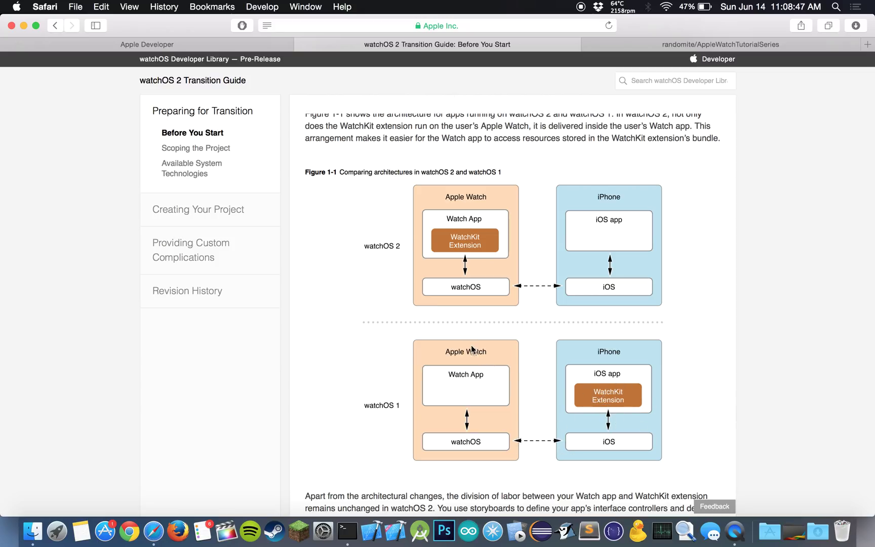
mouse_move(481, 324)
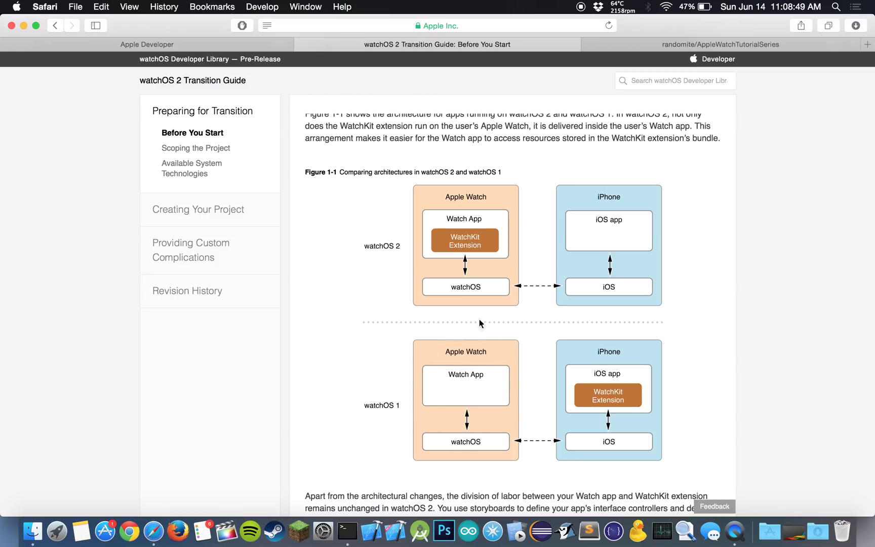
mouse_move(498, 361)
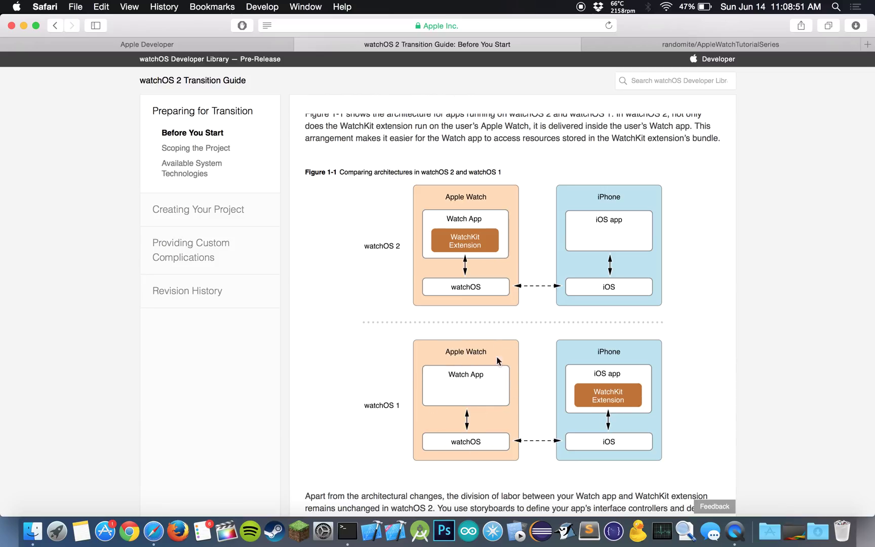
mouse_move(615, 411)
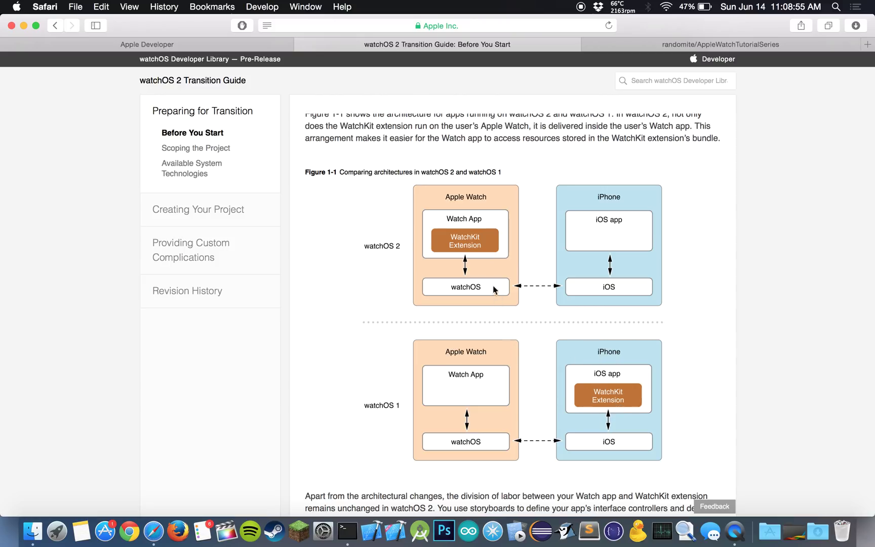
mouse_move(446, 202)
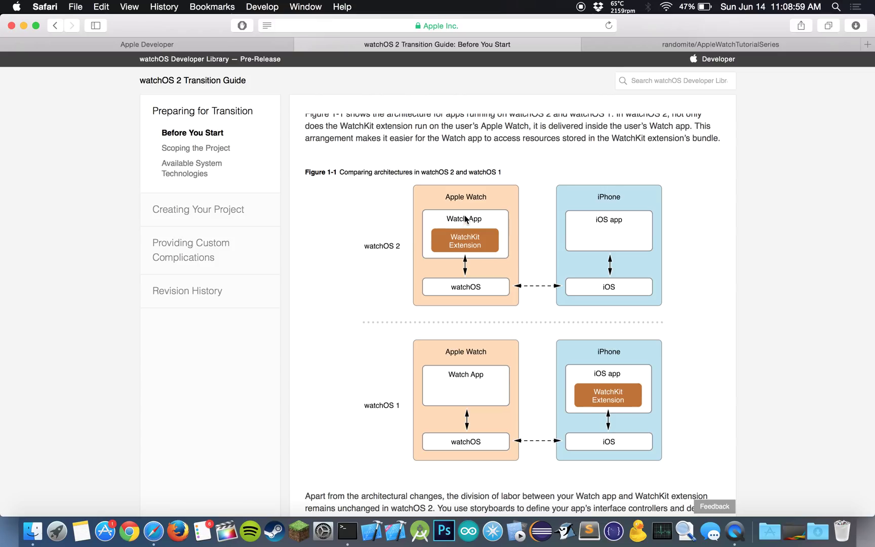
mouse_move(462, 260)
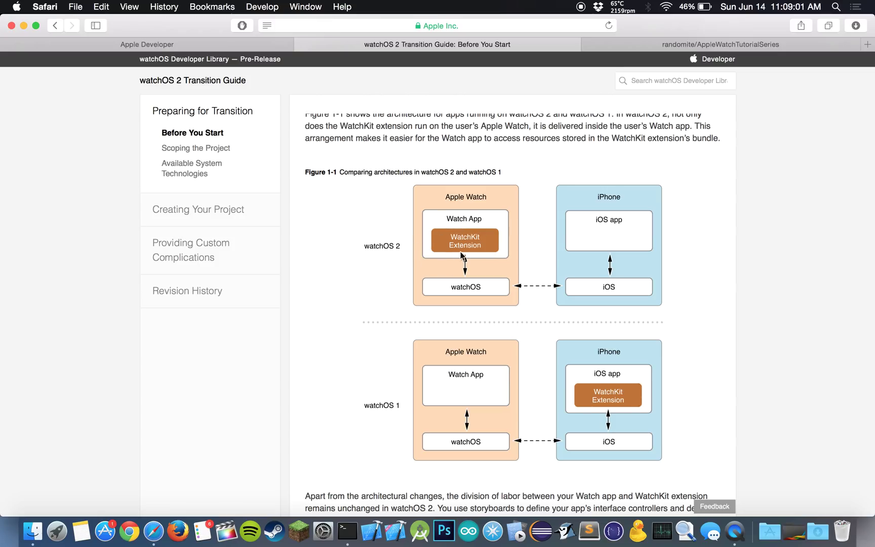
mouse_move(470, 219)
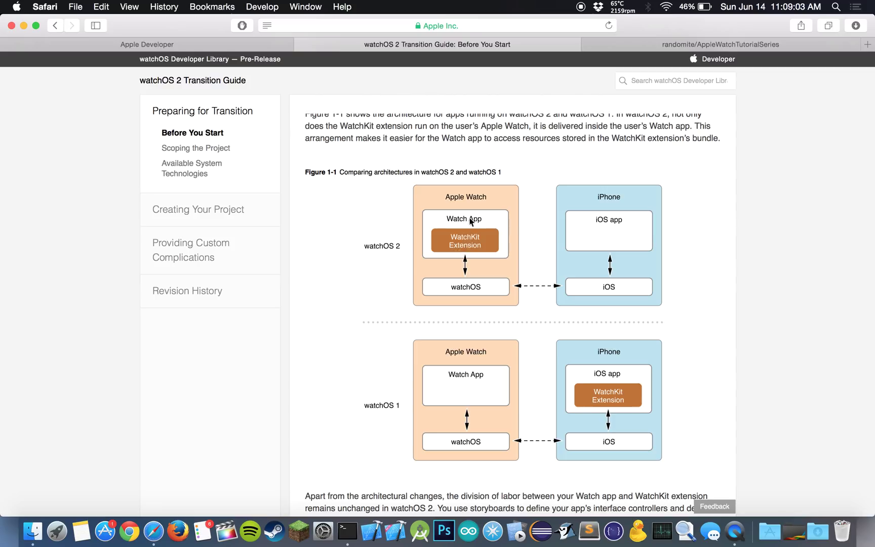
mouse_move(585, 265)
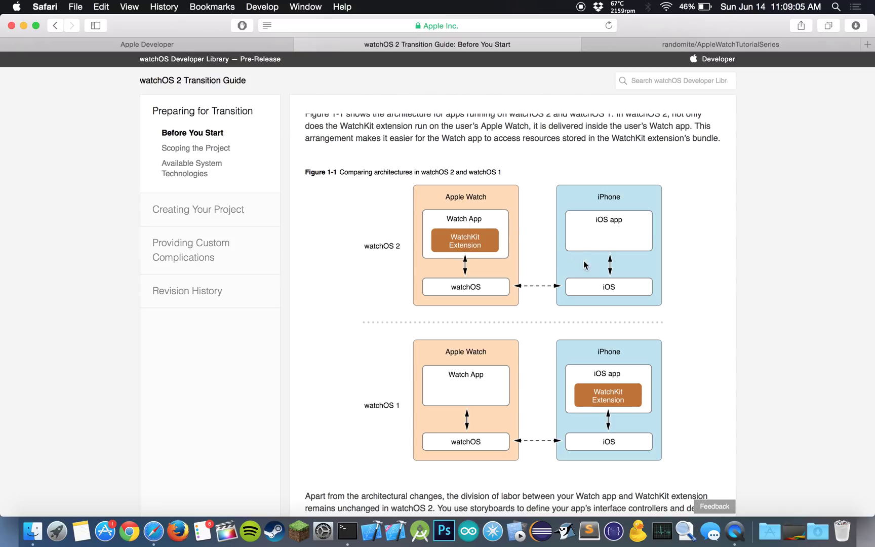
mouse_move(547, 291)
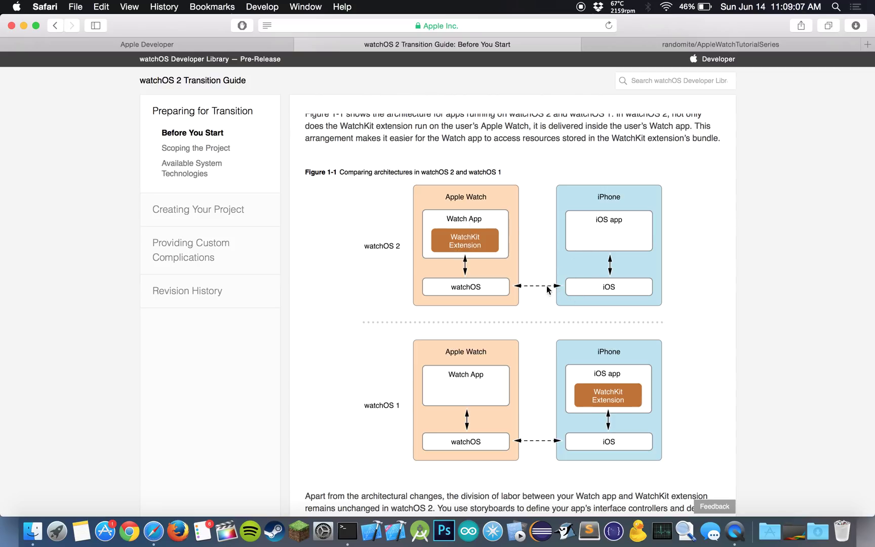
mouse_move(452, 226)
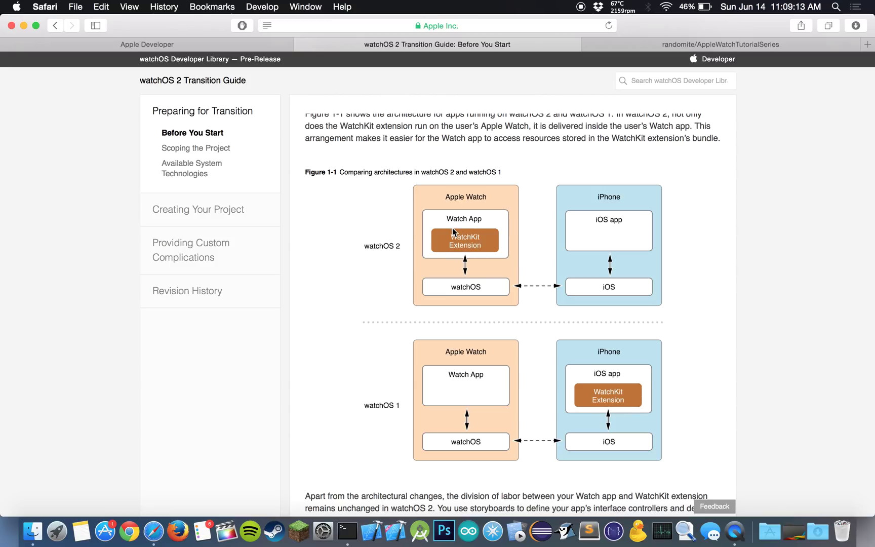
mouse_move(640, 254)
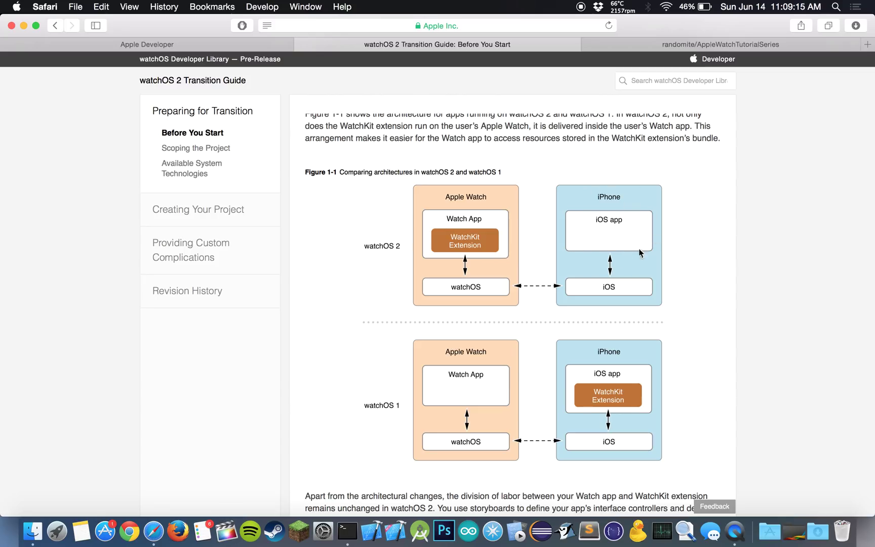
mouse_move(451, 210)
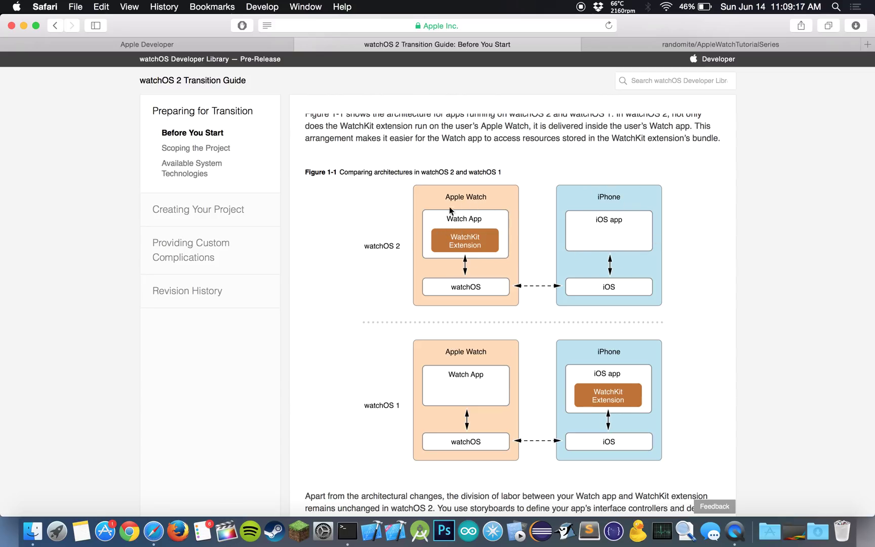
mouse_move(463, 228)
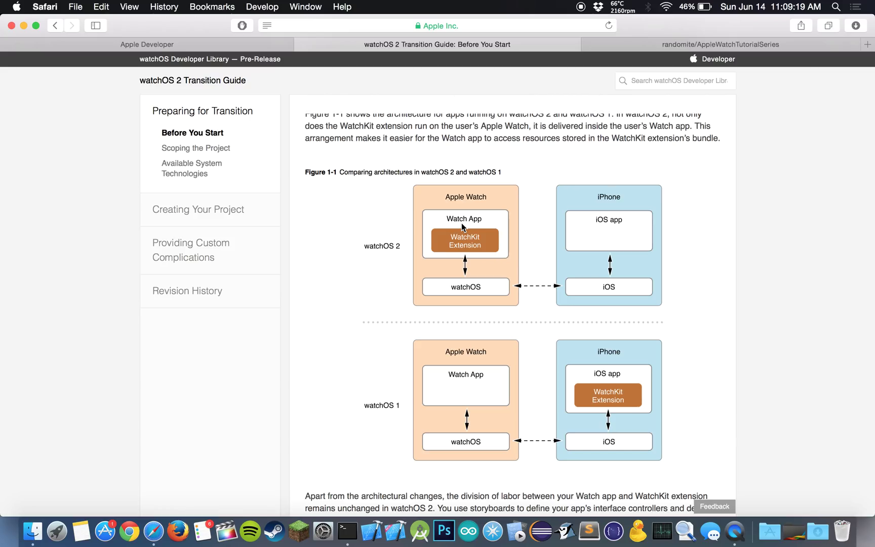
scroll("down", 3)
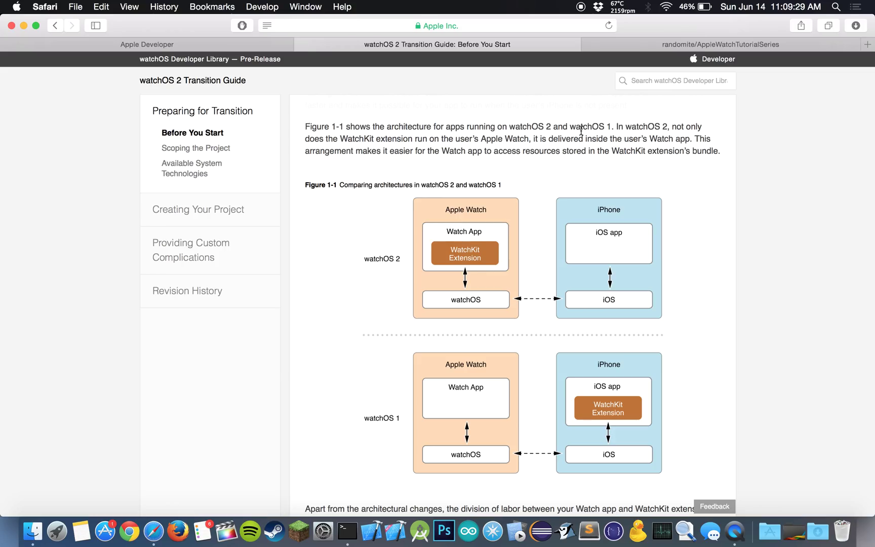
Step: Navigate from the Apple Developer home through Resources and the watchOS page to the guide's Available System Technologies link
left_click(146, 45)
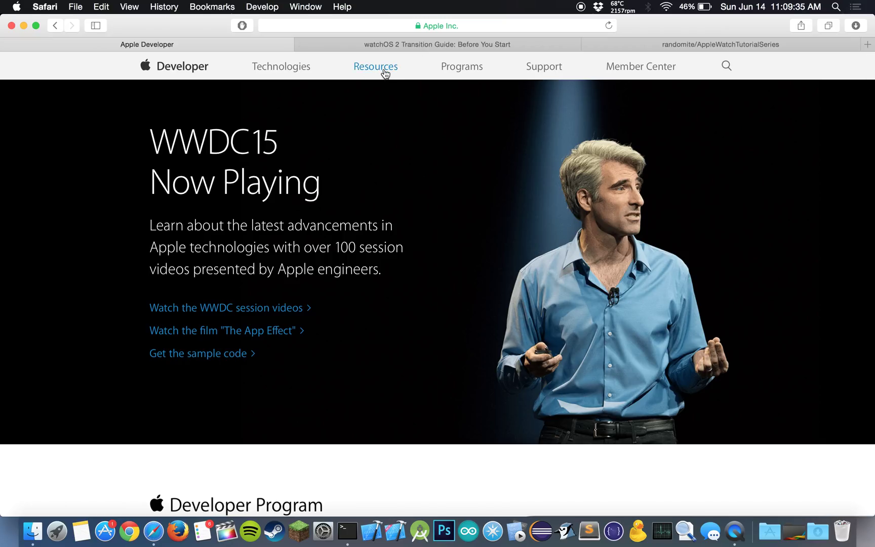
left_click(375, 66)
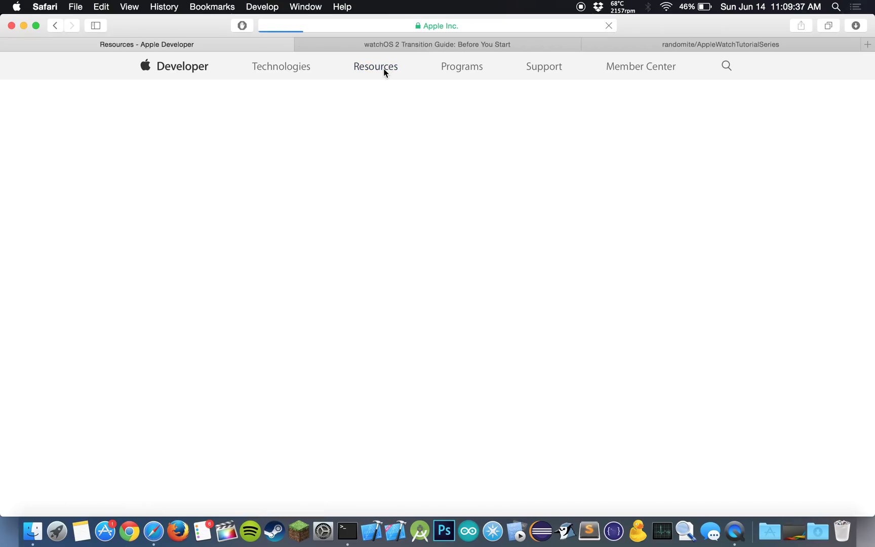
left_click(375, 66)
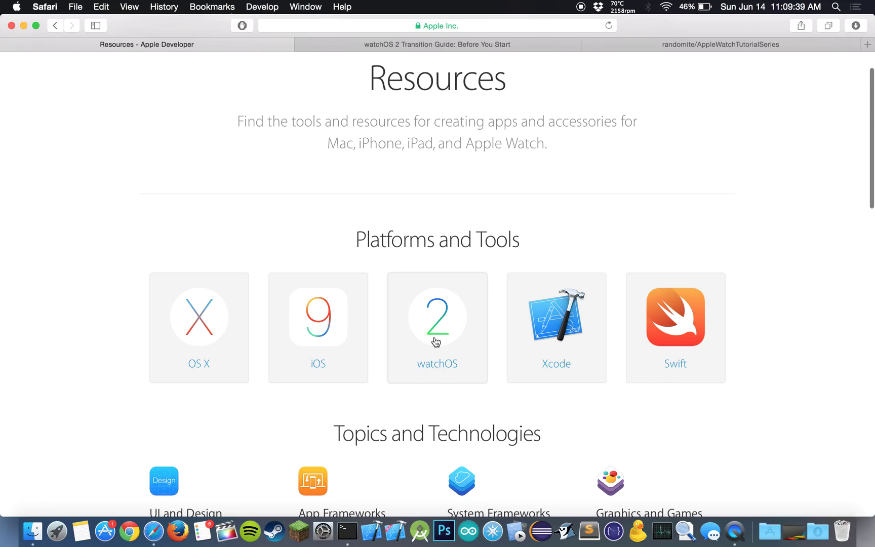
left_click(437, 329)
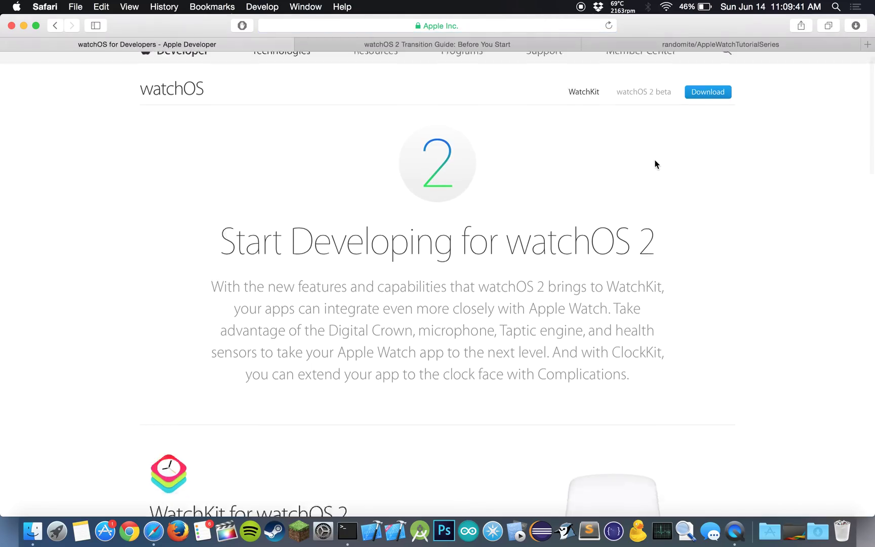
scroll("down", 3)
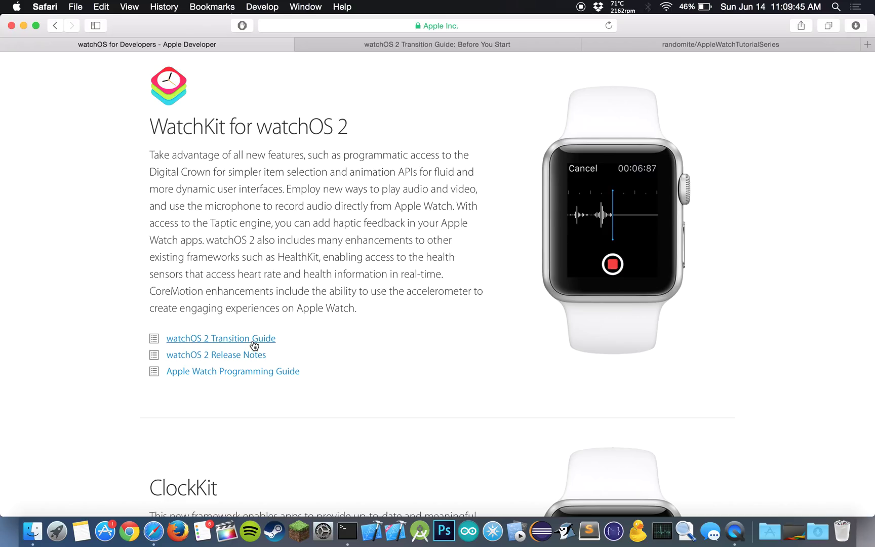
left_click(221, 338)
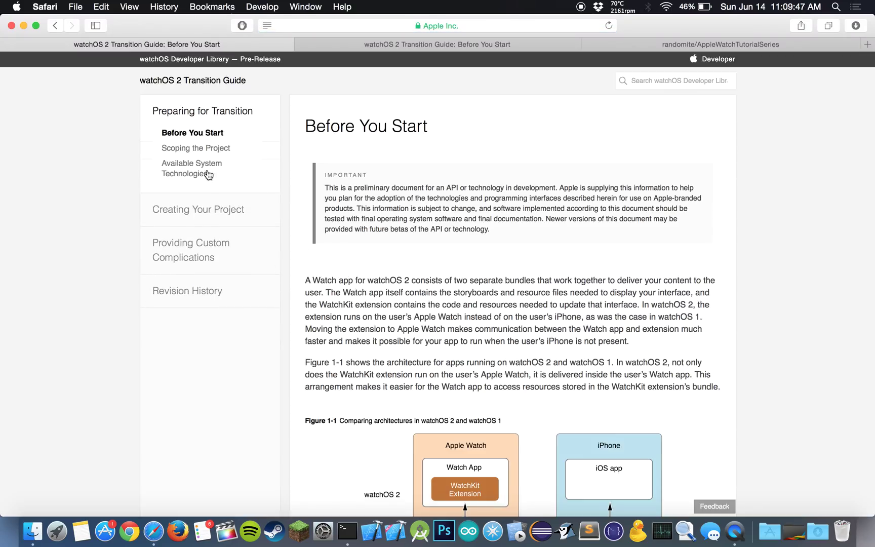
Step: Show the Available System Technologies page listing ClockKit, HealthKit and Watch Connectivity
left_click(191, 168)
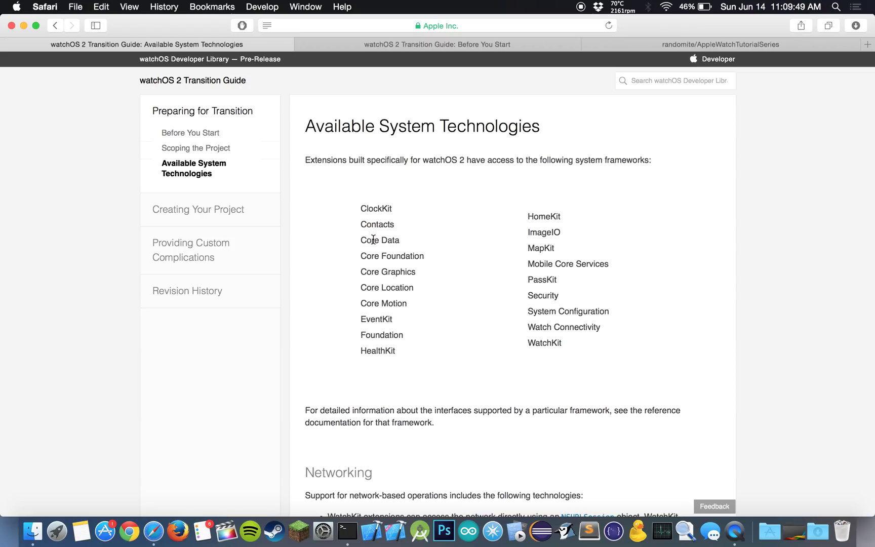
mouse_move(358, 215)
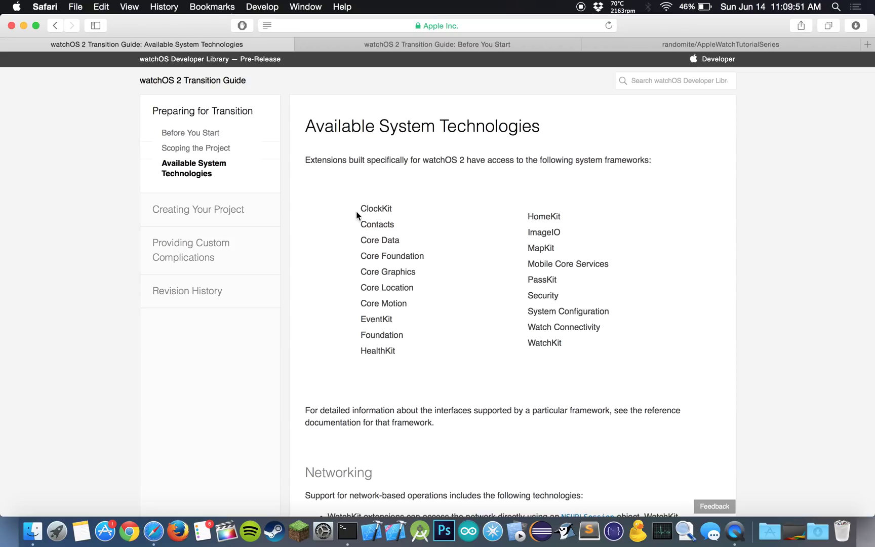
mouse_move(372, 237)
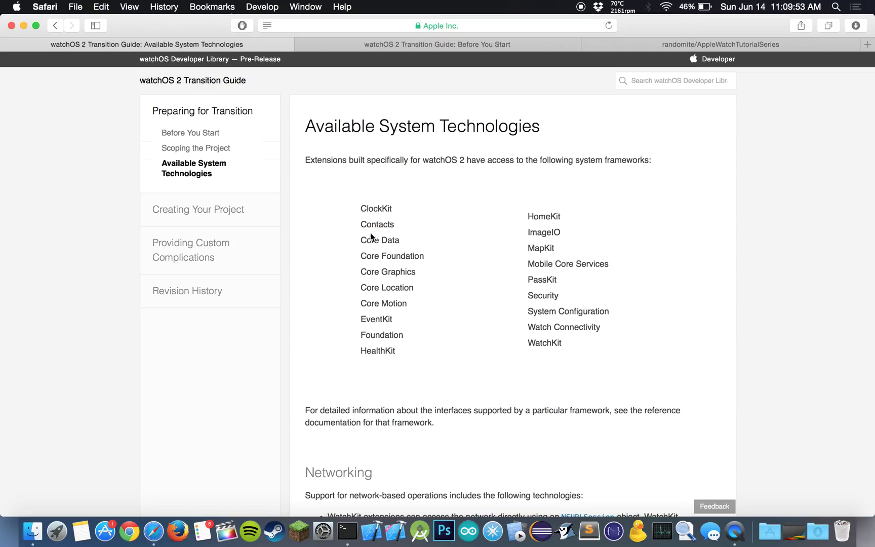
mouse_move(372, 269)
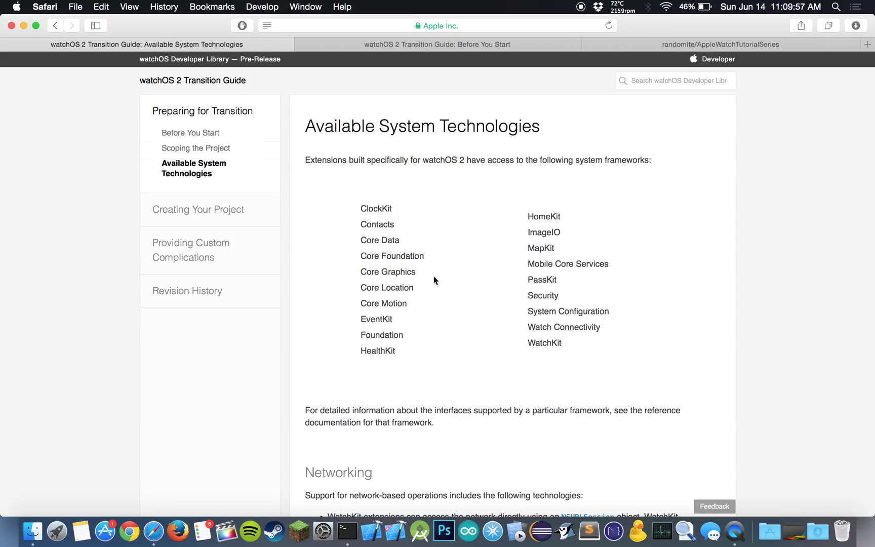
mouse_move(415, 271)
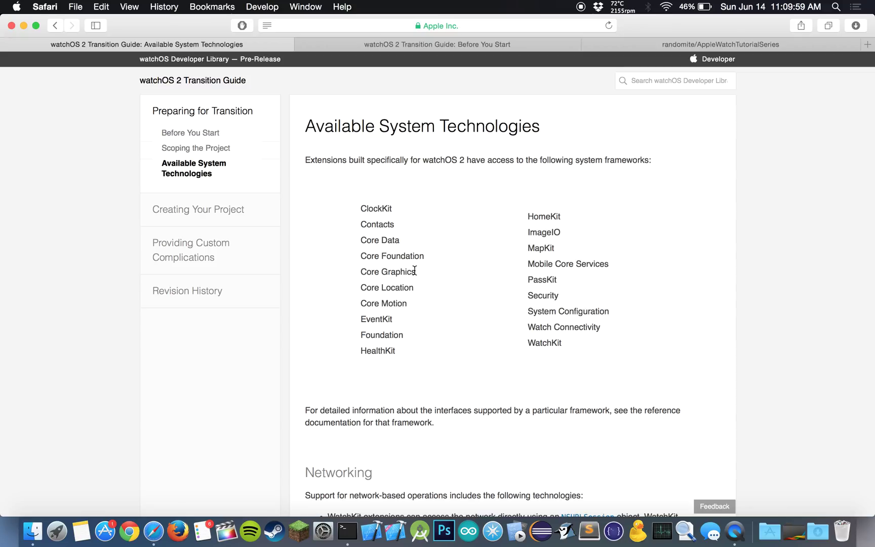
mouse_move(423, 276)
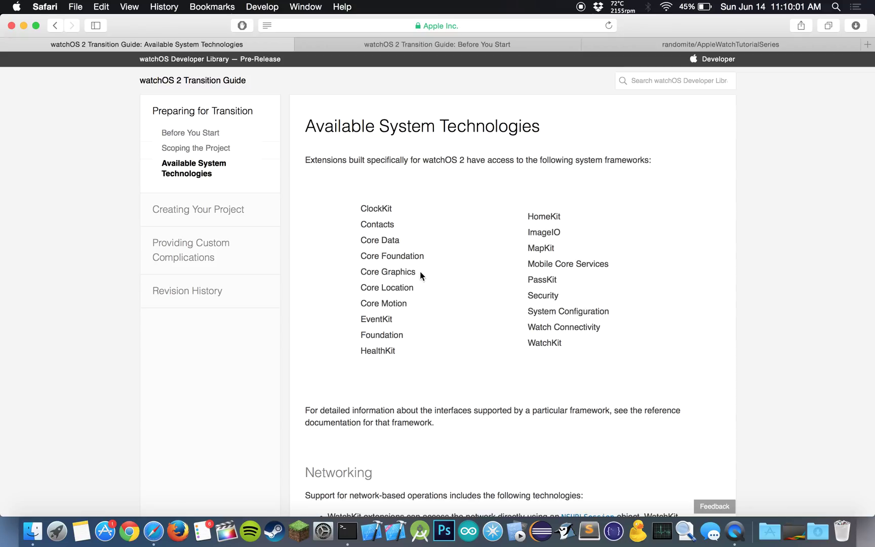
mouse_move(548, 214)
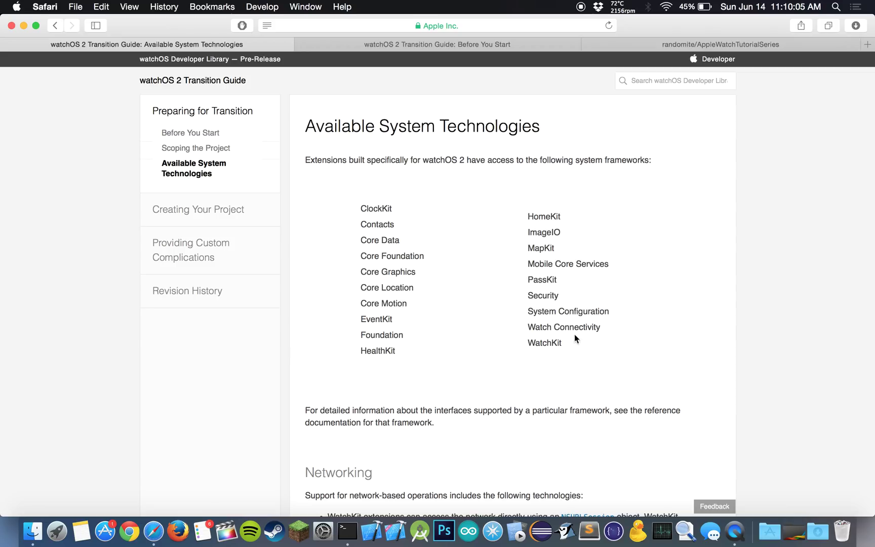
mouse_move(533, 328)
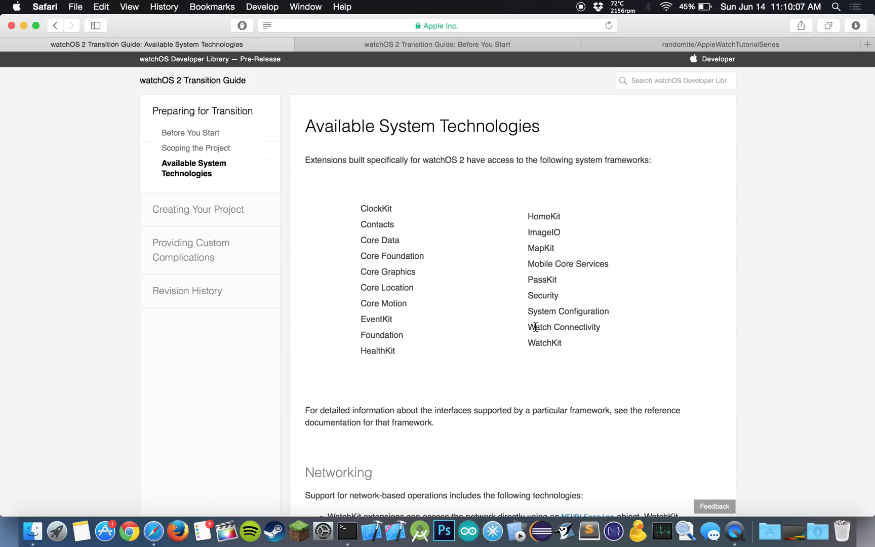
mouse_move(388, 348)
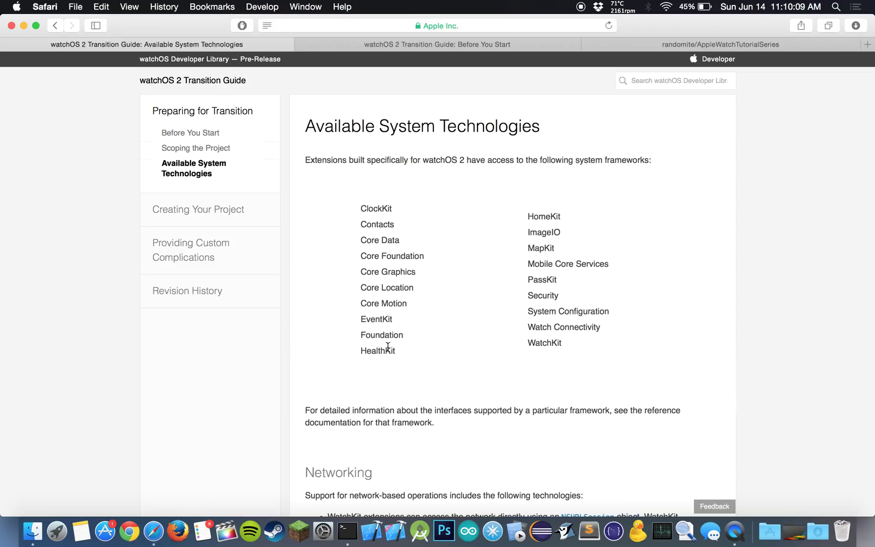
mouse_move(391, 349)
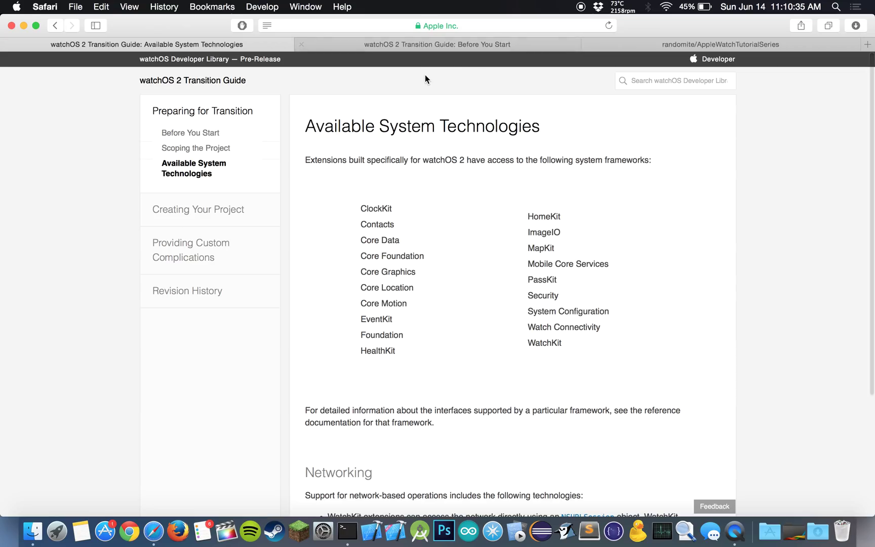
Step: In the second tab, reach the Xcode Downloads page offering Xcode 7 beta and Xcode 6.3.2 via Developer Resources
left_click(435, 44)
type("de")
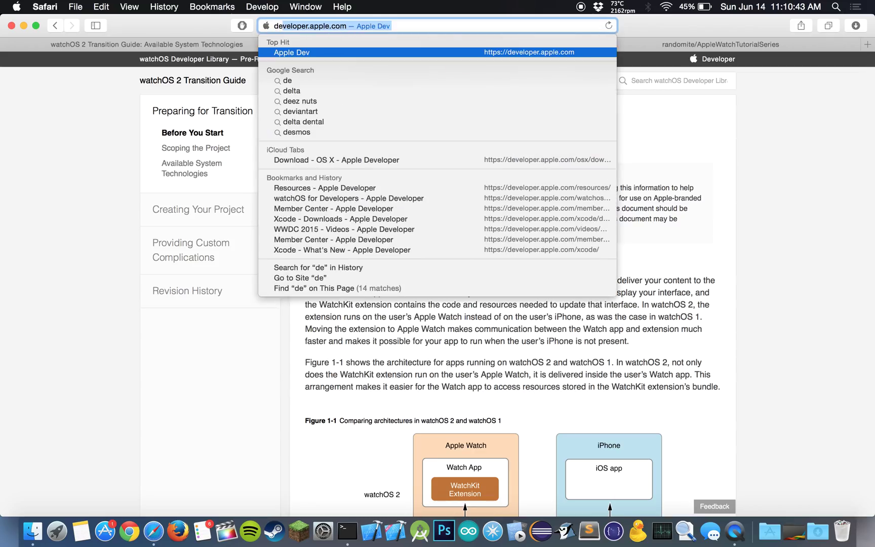
left_click(293, 53)
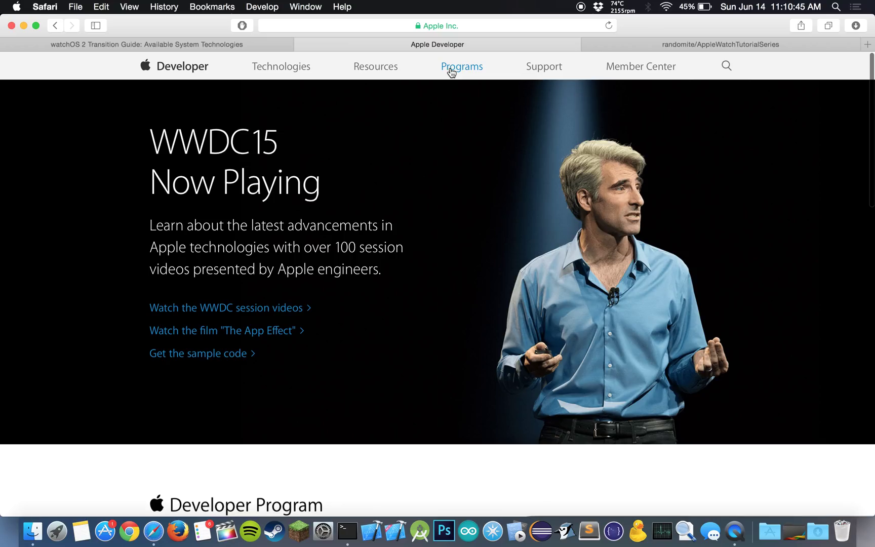
left_click(375, 66)
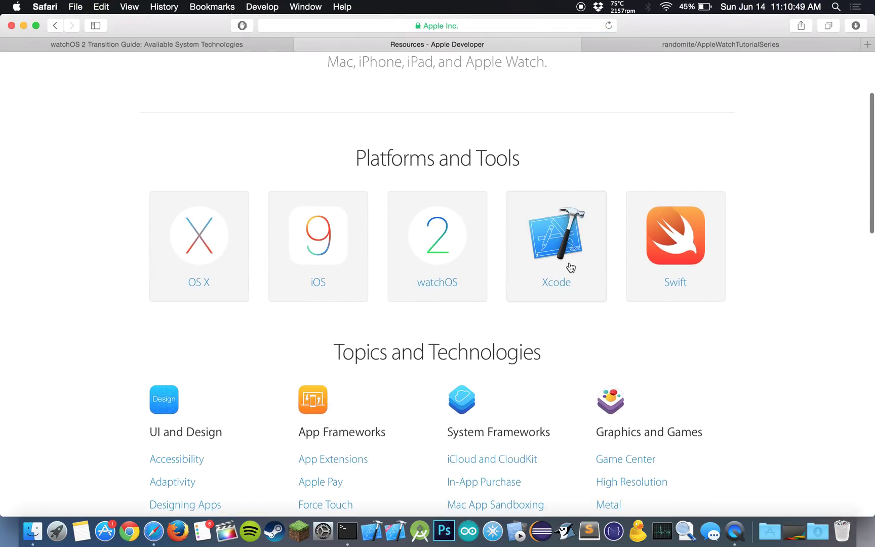
left_click(556, 245)
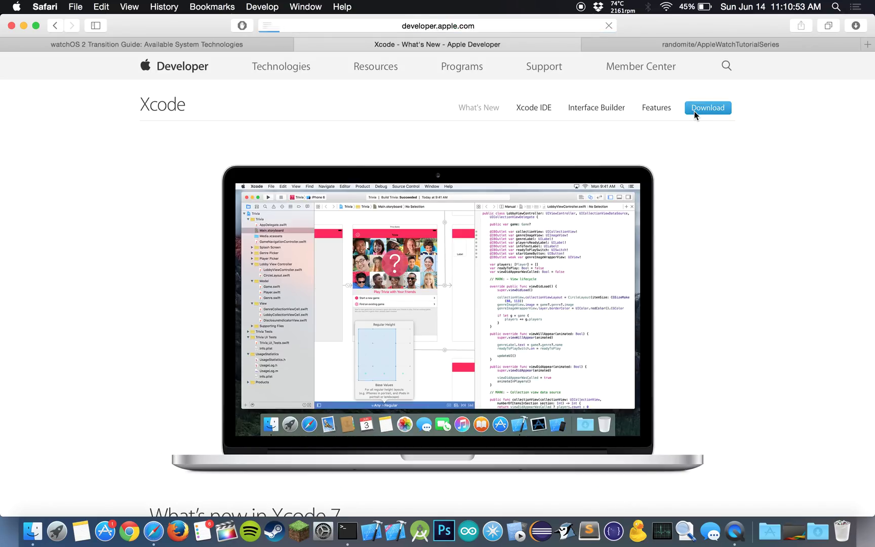
left_click(708, 107)
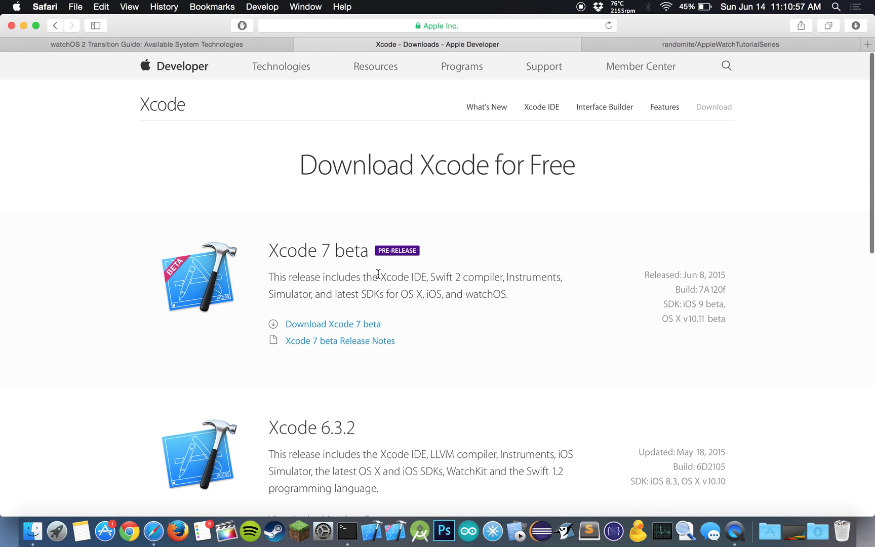
mouse_move(282, 238)
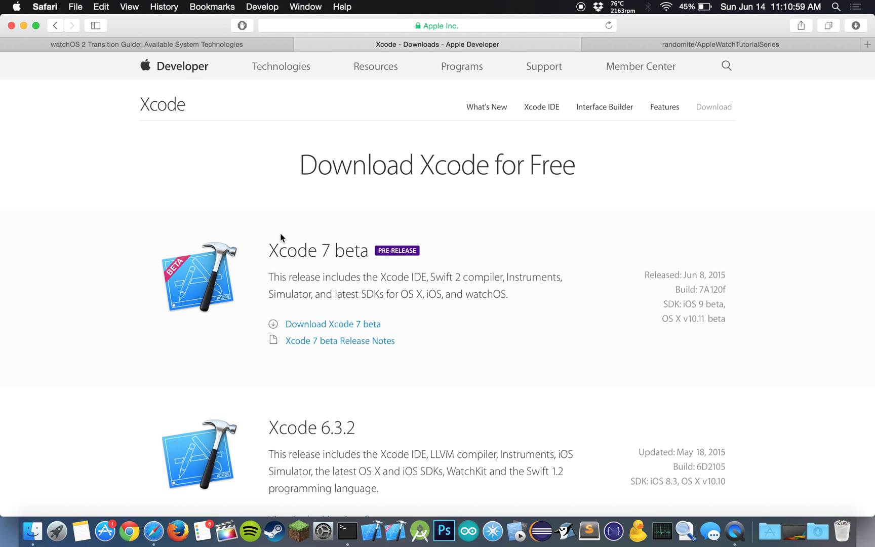
mouse_move(659, 315)
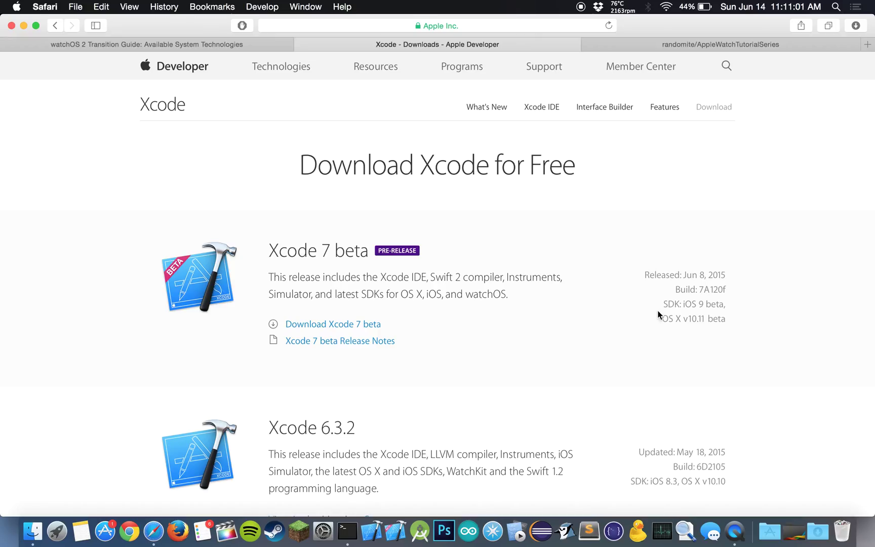
mouse_move(621, 309)
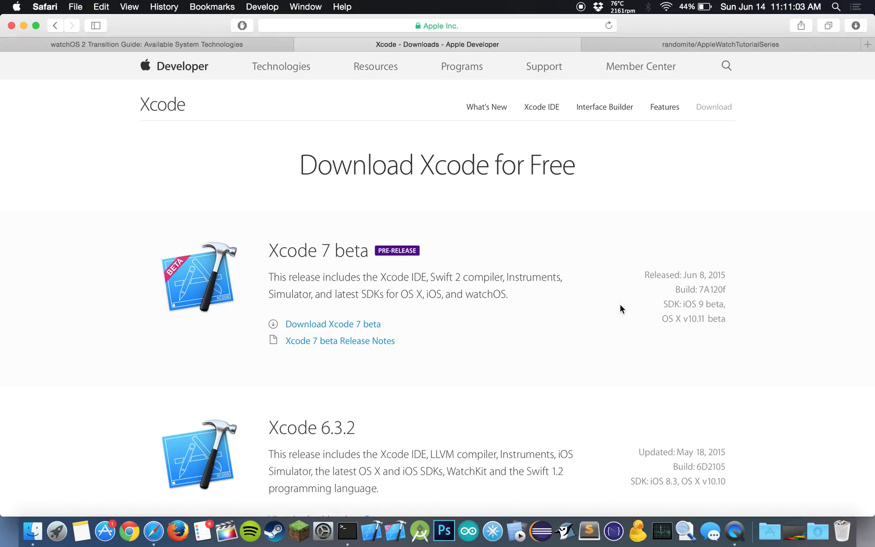
mouse_move(686, 308)
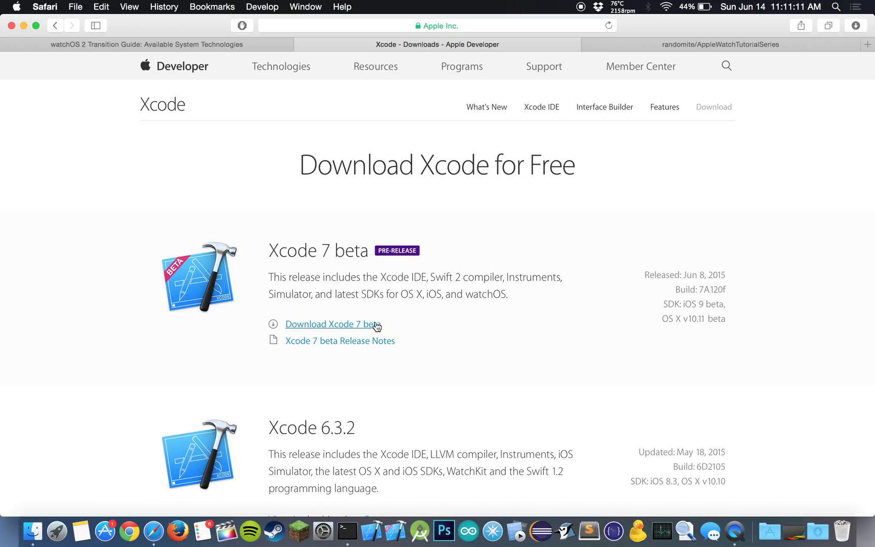
mouse_move(429, 312)
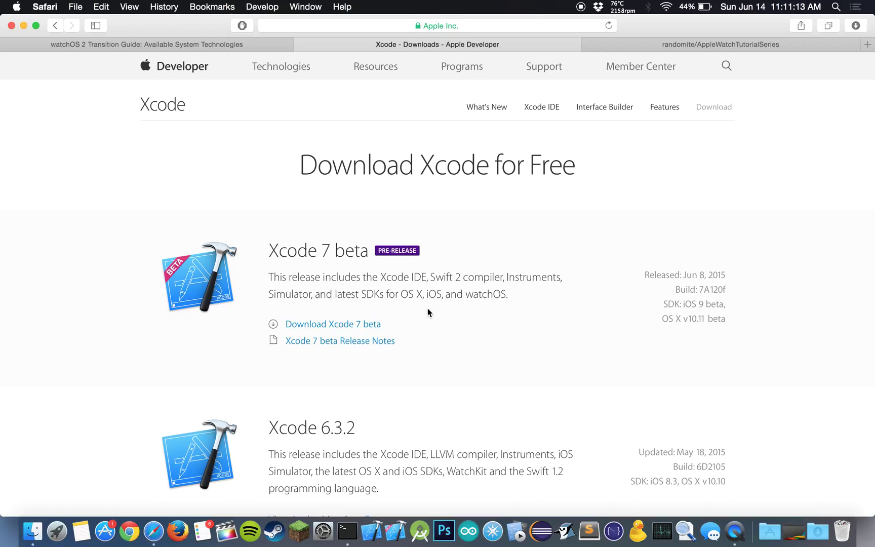
mouse_move(414, 415)
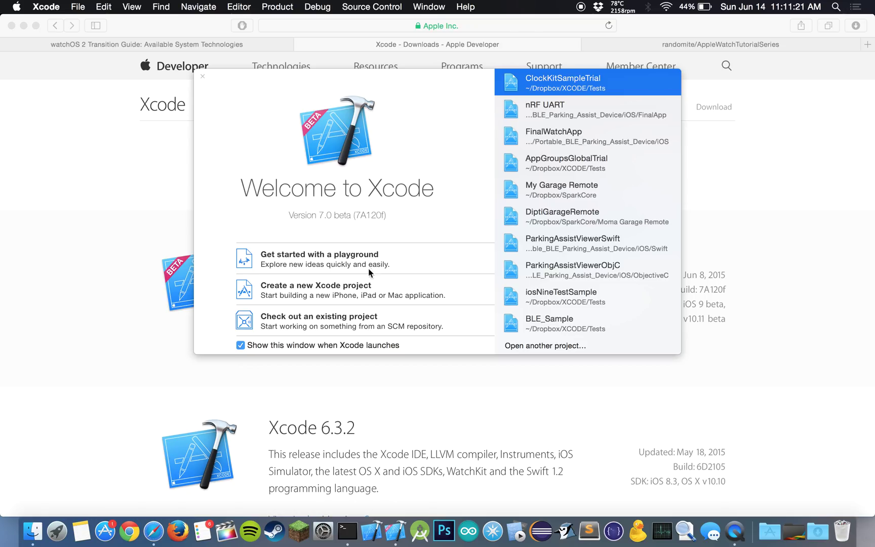
Step: Start a new project using the watchOS iOS App with WatchKit App template
left_click(316, 285)
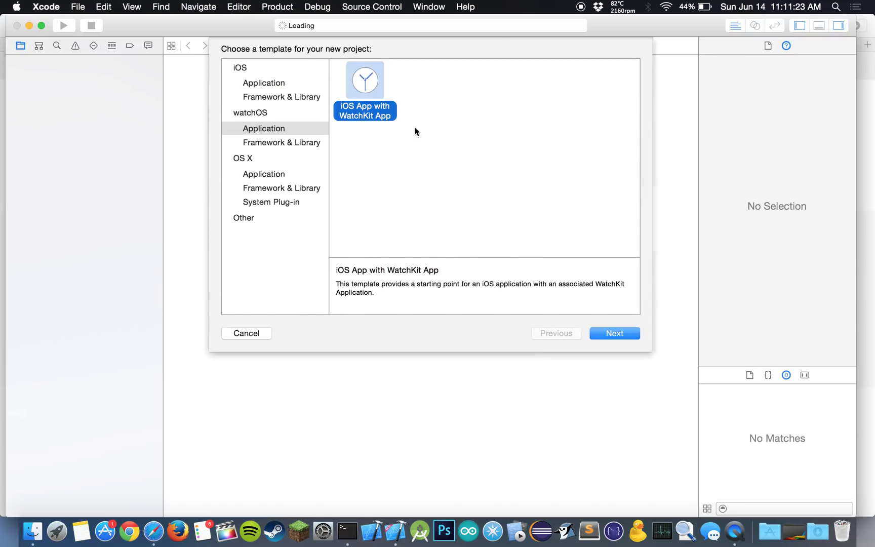
left_click(264, 82)
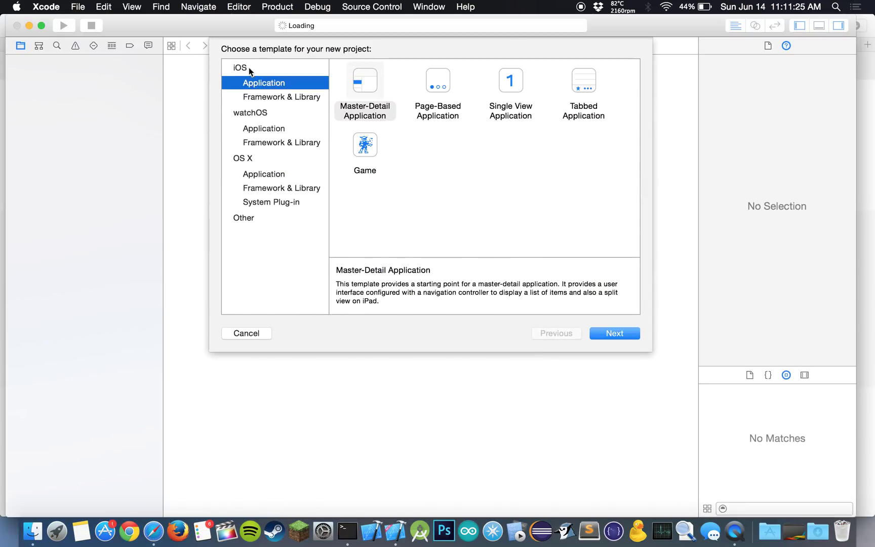
mouse_move(253, 169)
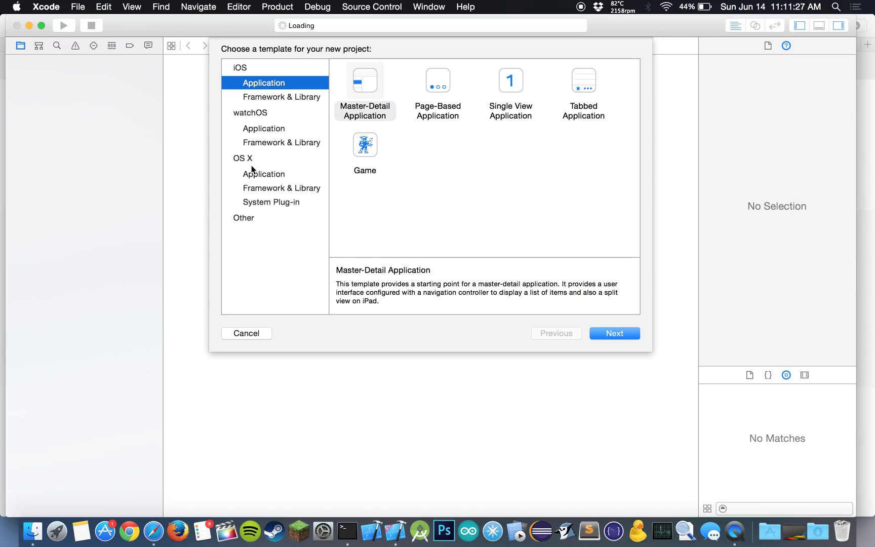
mouse_move(277, 130)
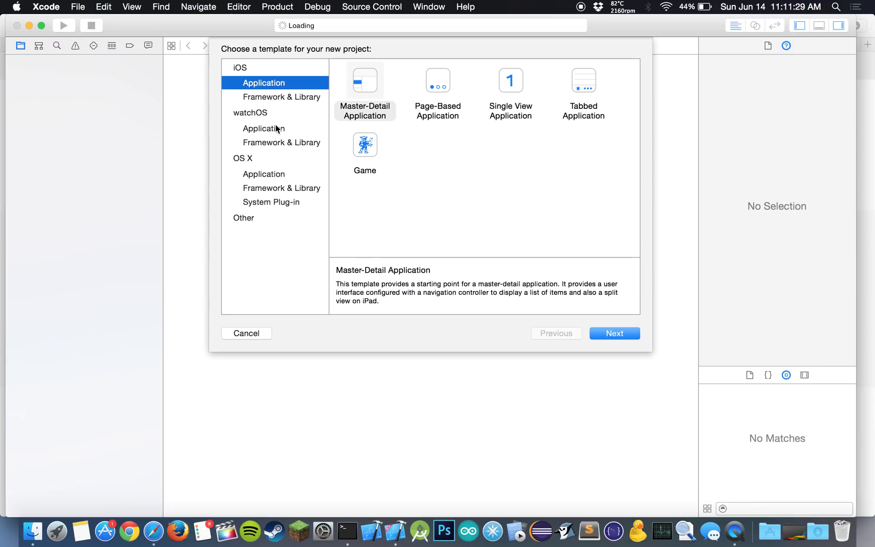
left_click(264, 128)
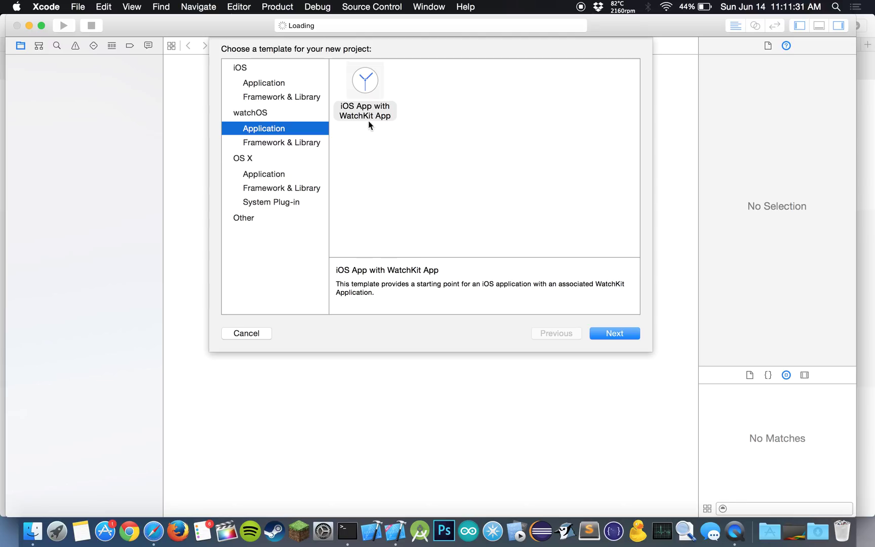
mouse_move(392, 189)
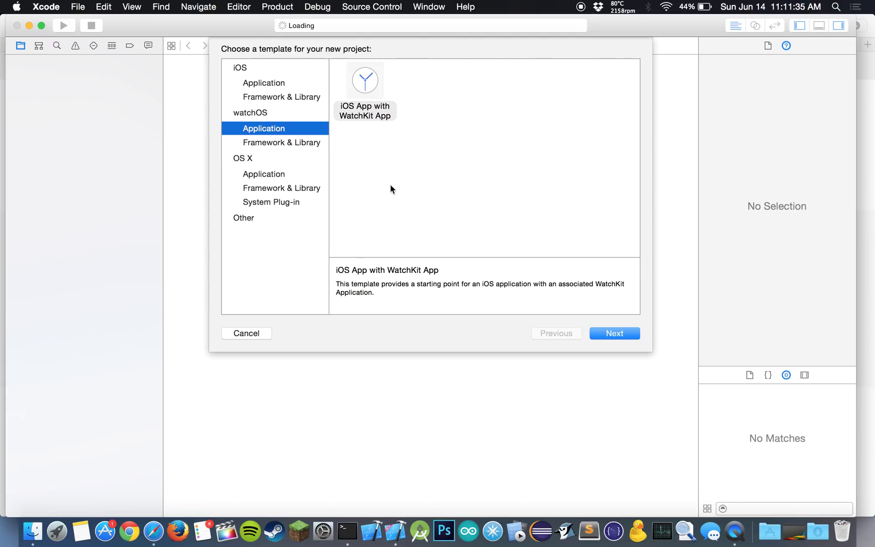
mouse_move(377, 94)
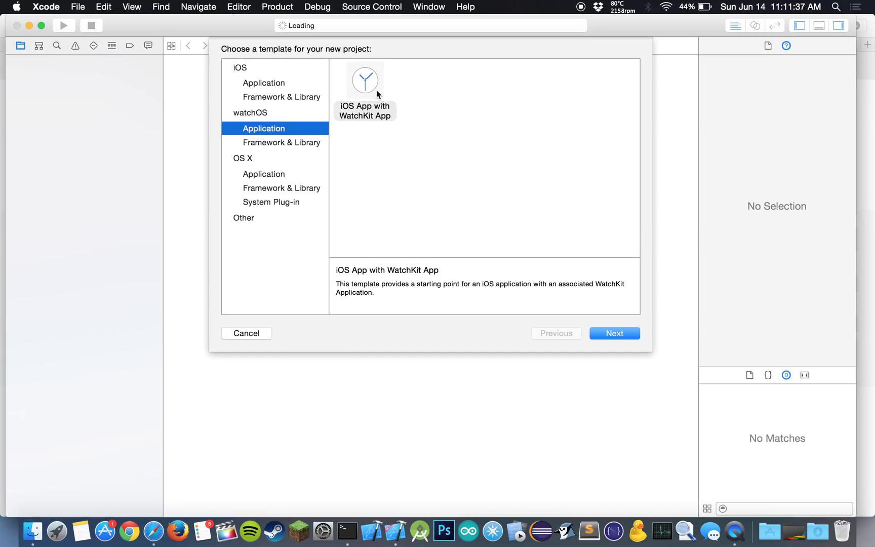
mouse_move(354, 93)
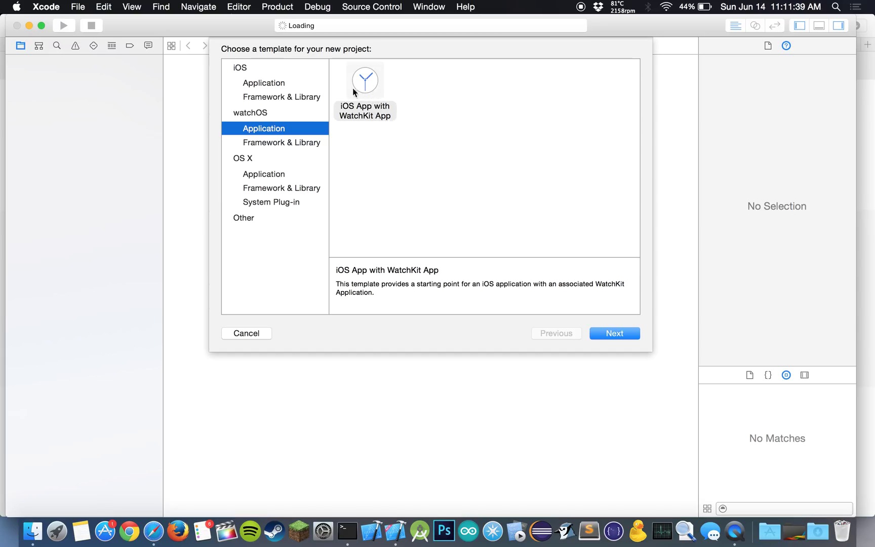
left_click(365, 80)
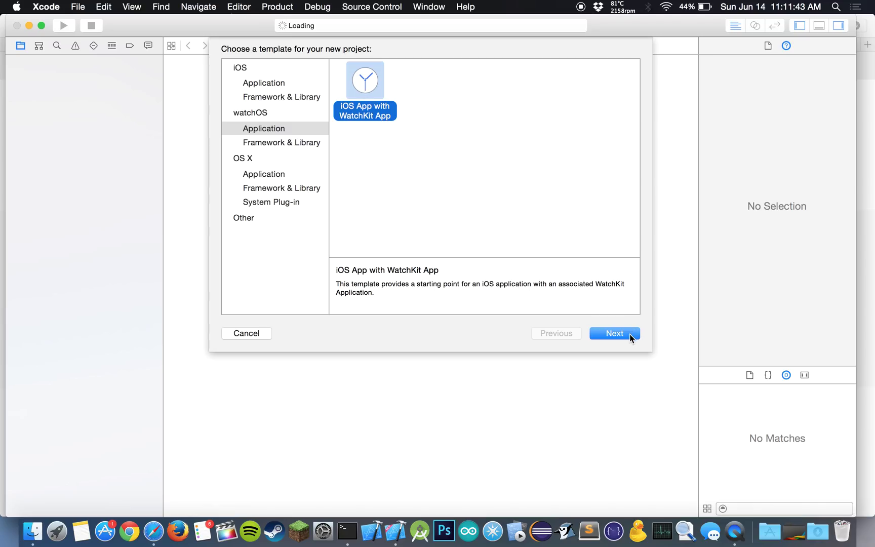
left_click(614, 334)
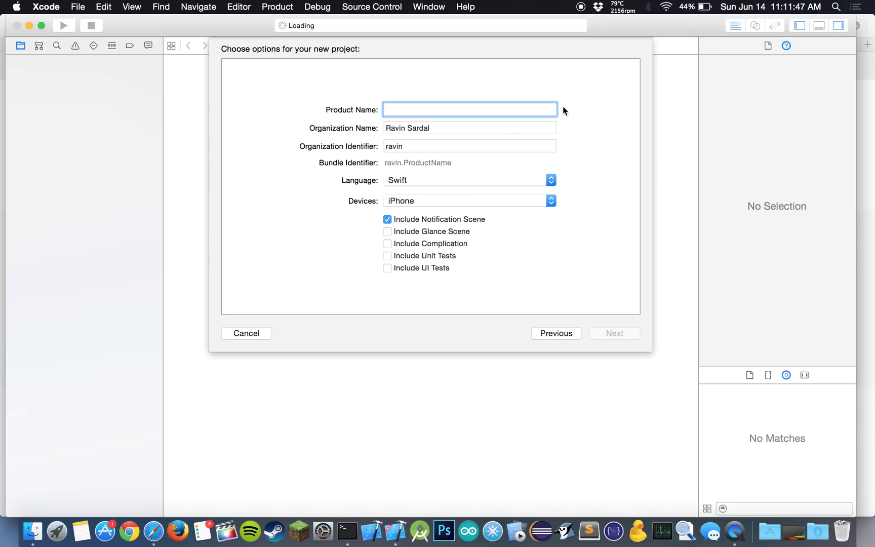
Step: Name the product NativeWatchApp with Include Notification Scene turned off
type("N")
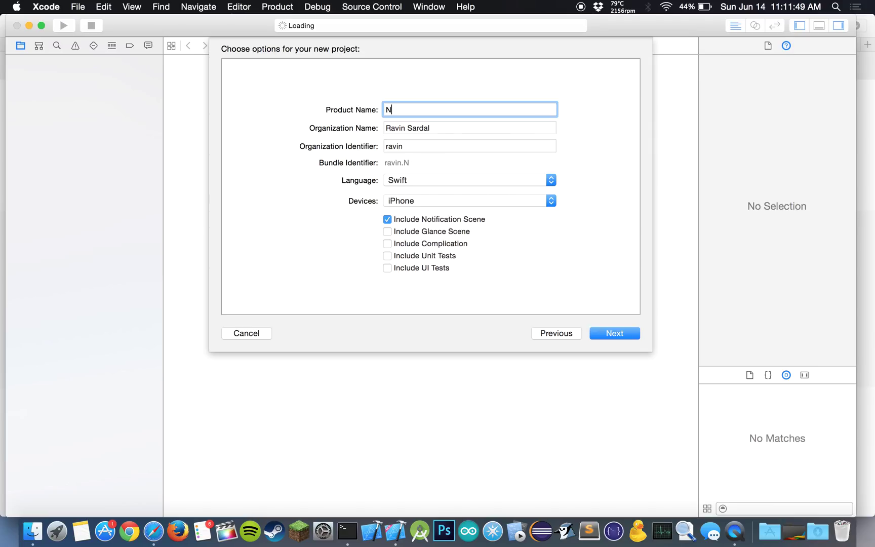
type("ativeWatch")
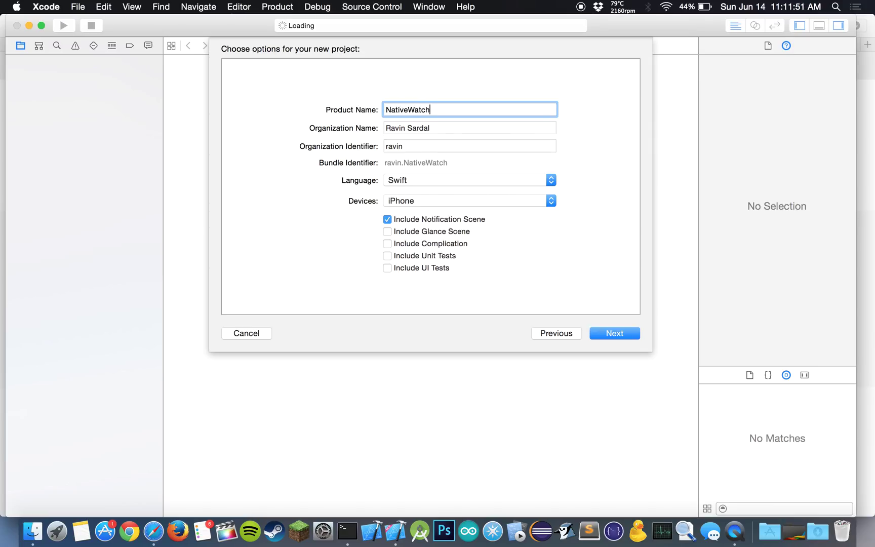
type("App")
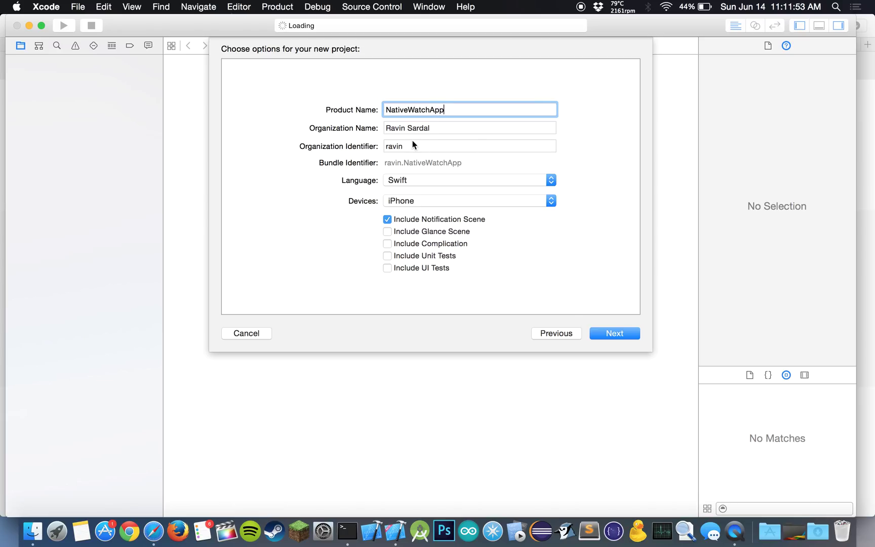
left_click(387, 219)
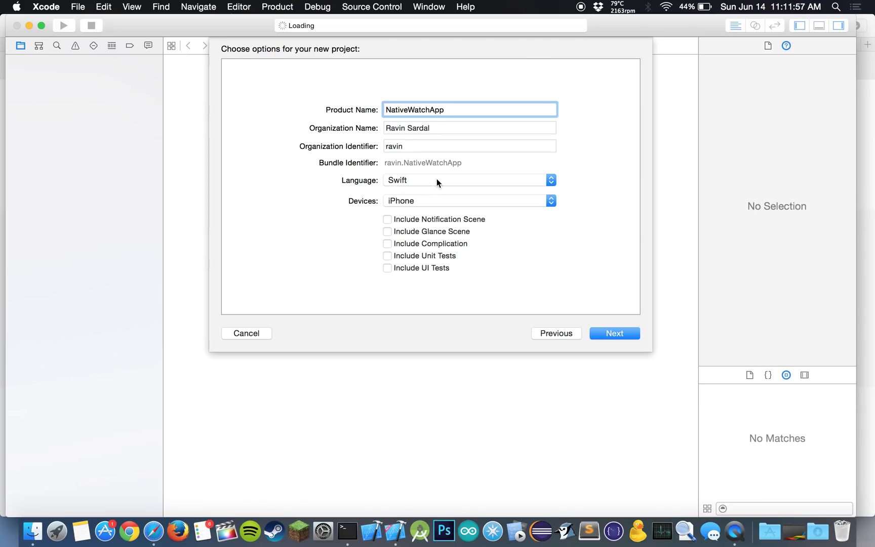
mouse_move(438, 182)
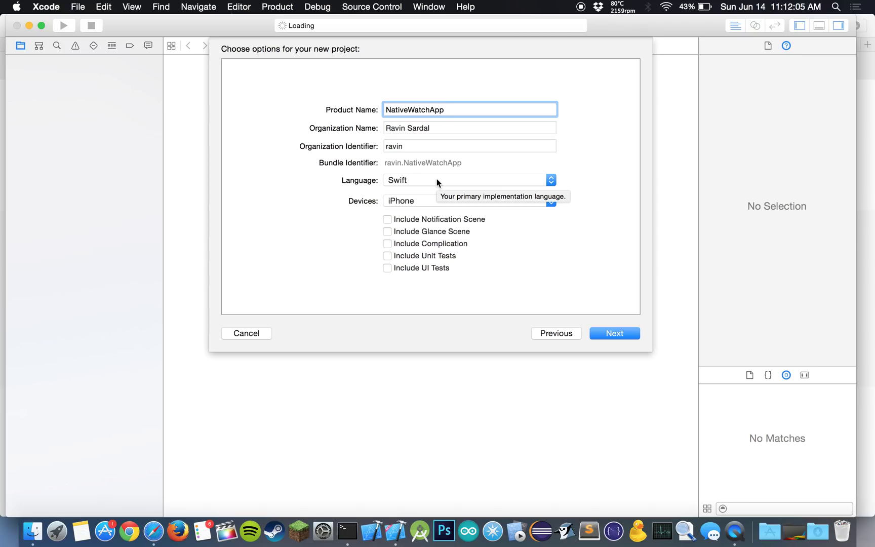
mouse_move(533, 196)
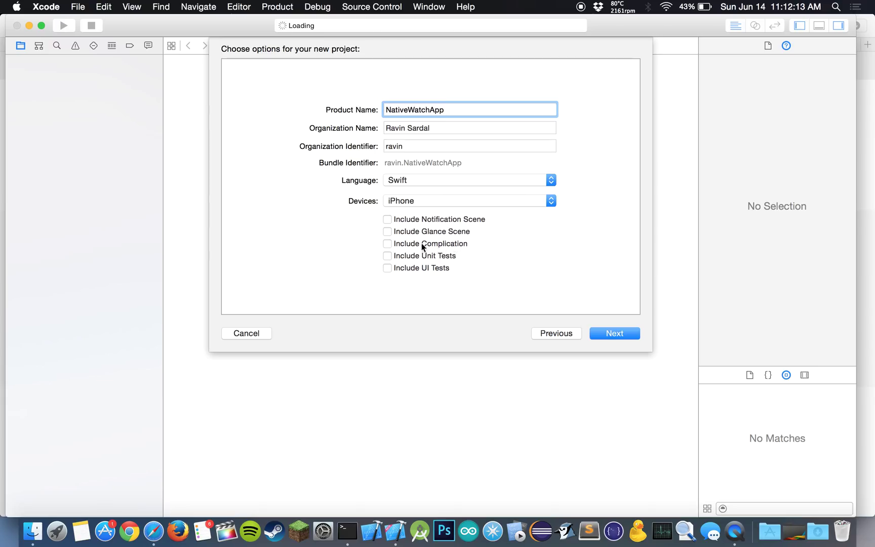
mouse_move(496, 258)
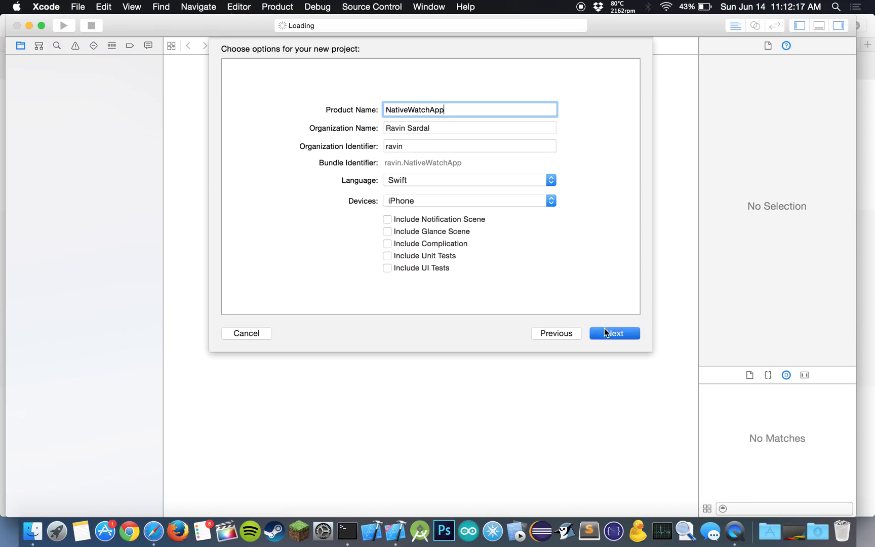
left_click(615, 333)
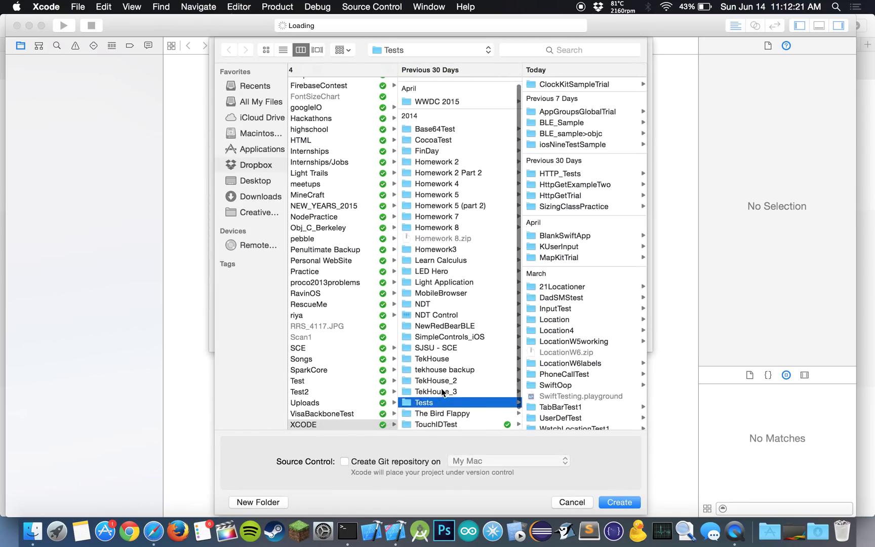
Step: Create the project in the Tutorials video player folder's Swift subfolder
left_click(429, 413)
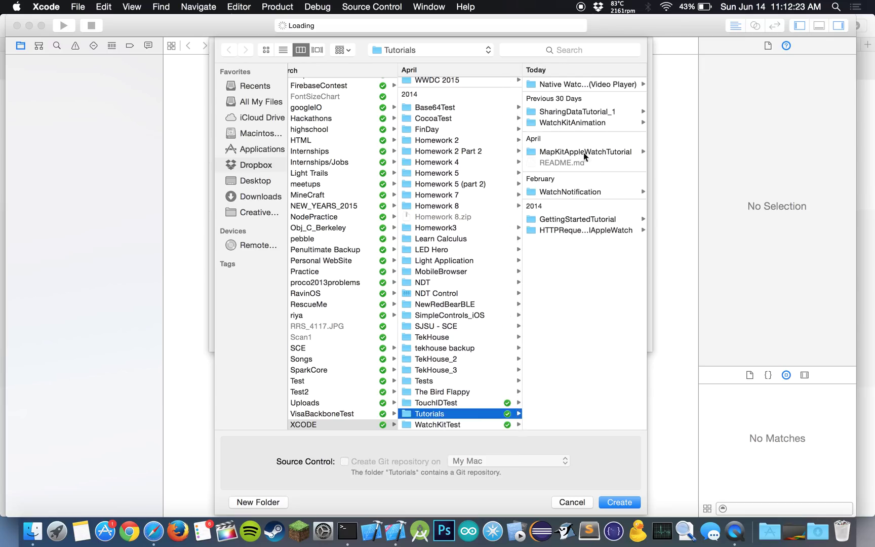
left_click(584, 84)
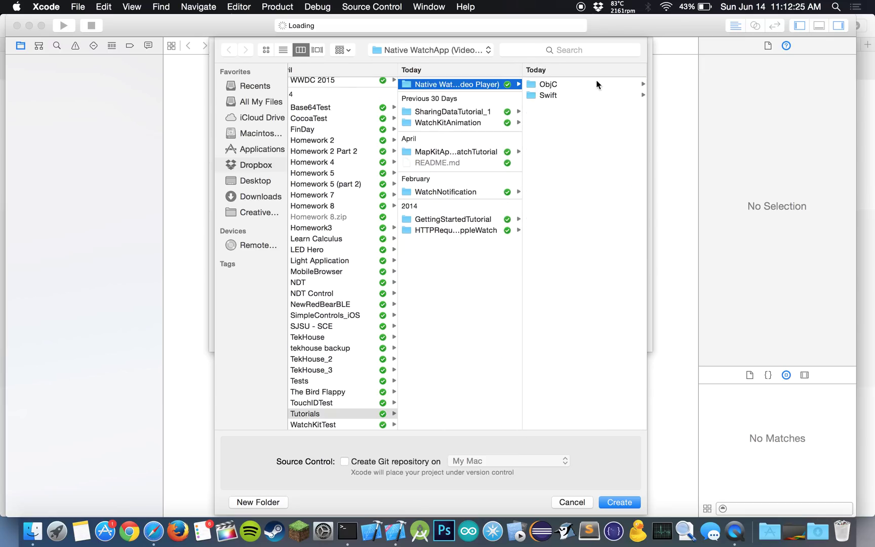
left_click(548, 95)
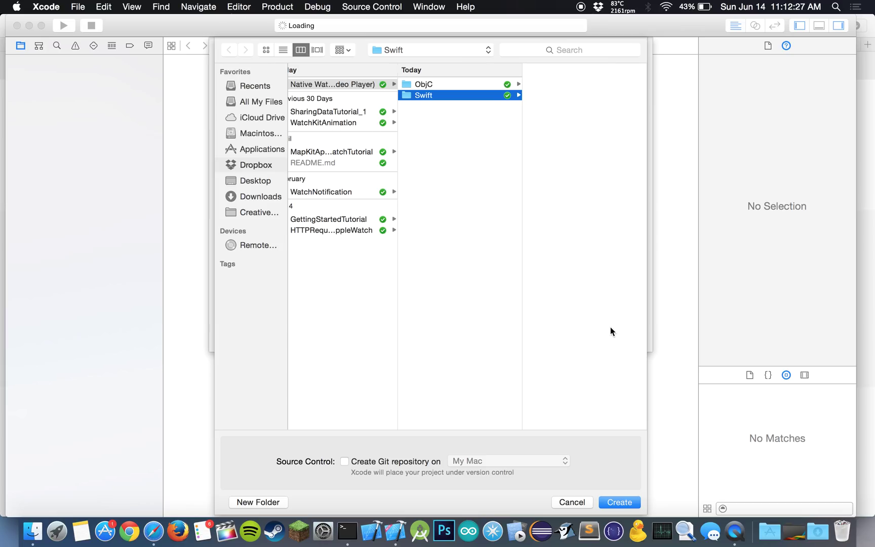
left_click(619, 502)
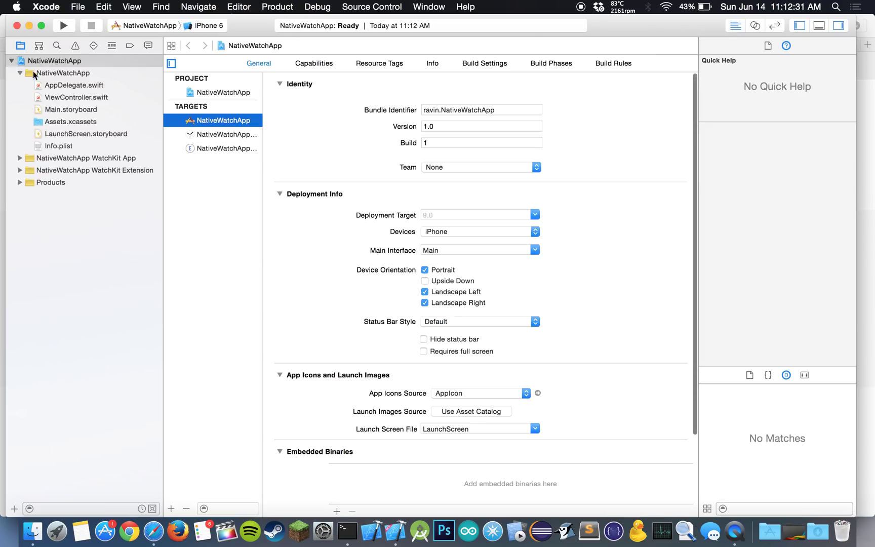
Step: Expand the WatchKit App and Extension groups and show the watch app's Interface.storyboard
left_click(20, 157)
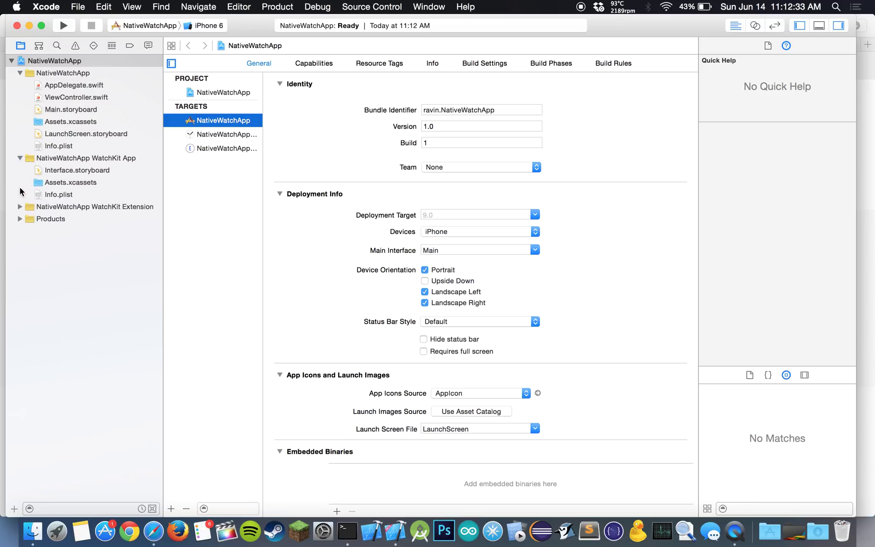
left_click(19, 207)
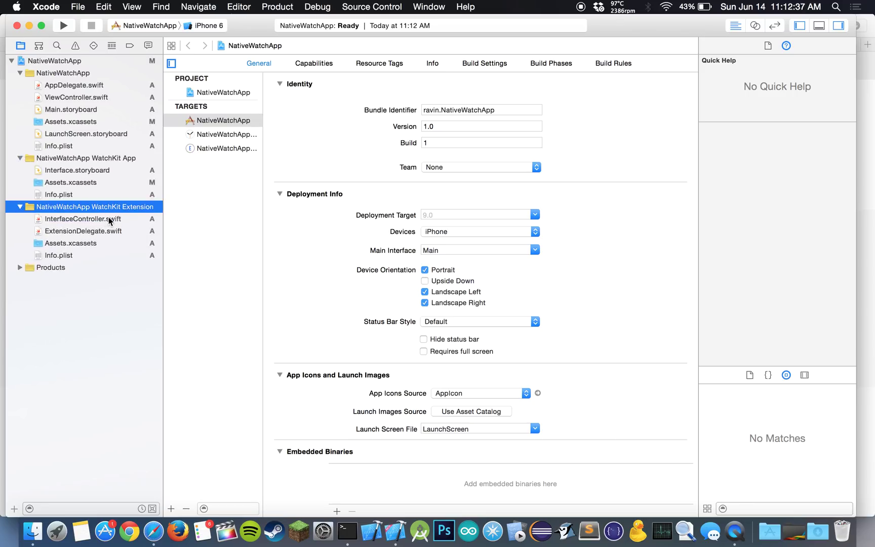
mouse_move(163, 192)
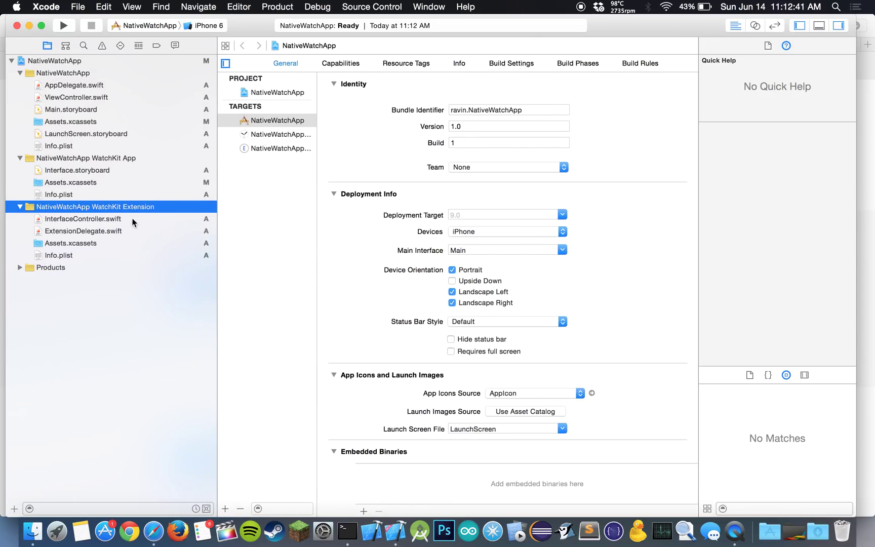
left_click(84, 219)
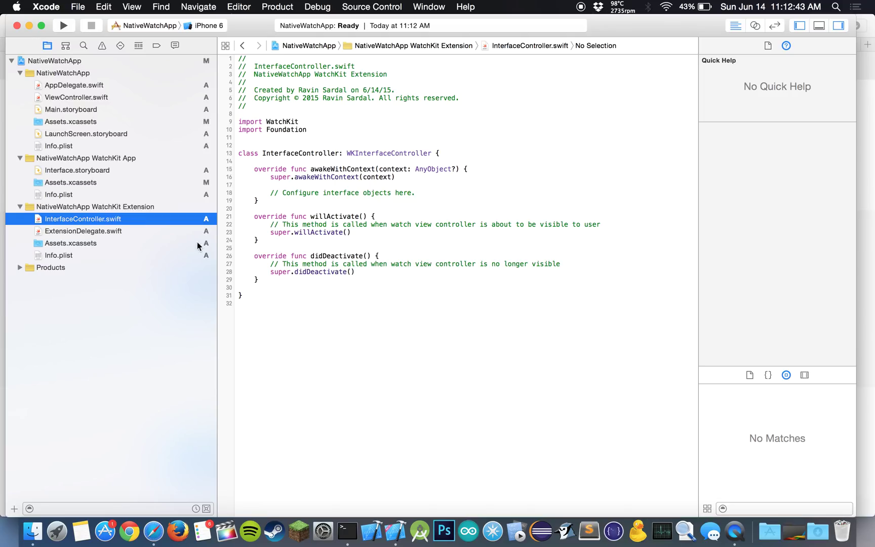
left_click(77, 170)
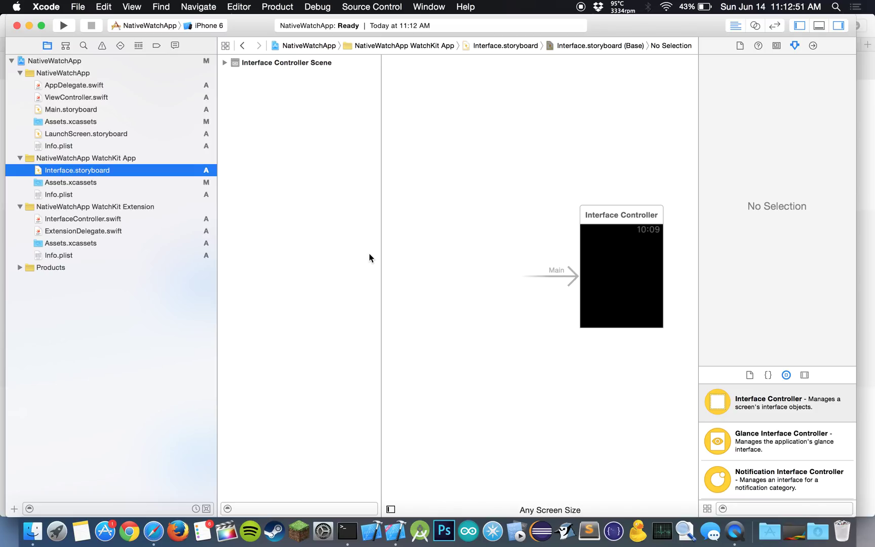
Step: Scroll the Object Library down toward the Movie object
scroll("down", 3)
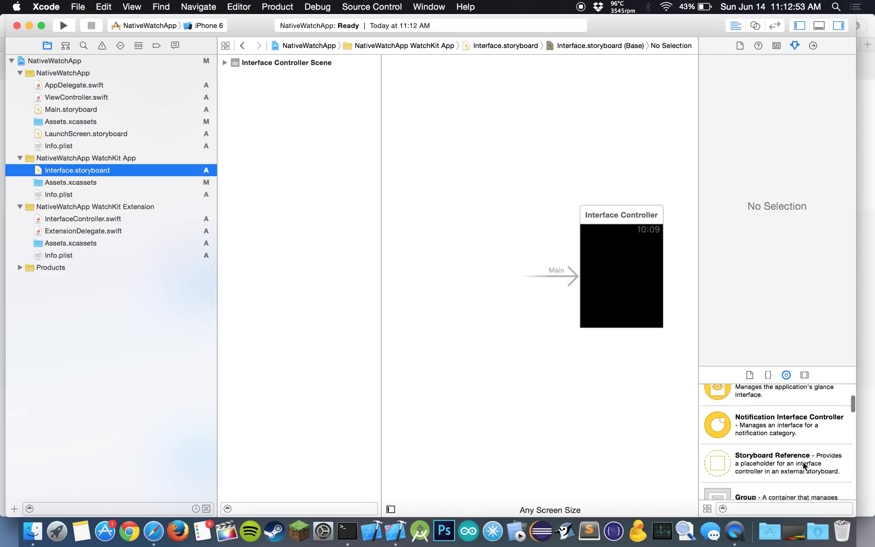
scroll("down", 3)
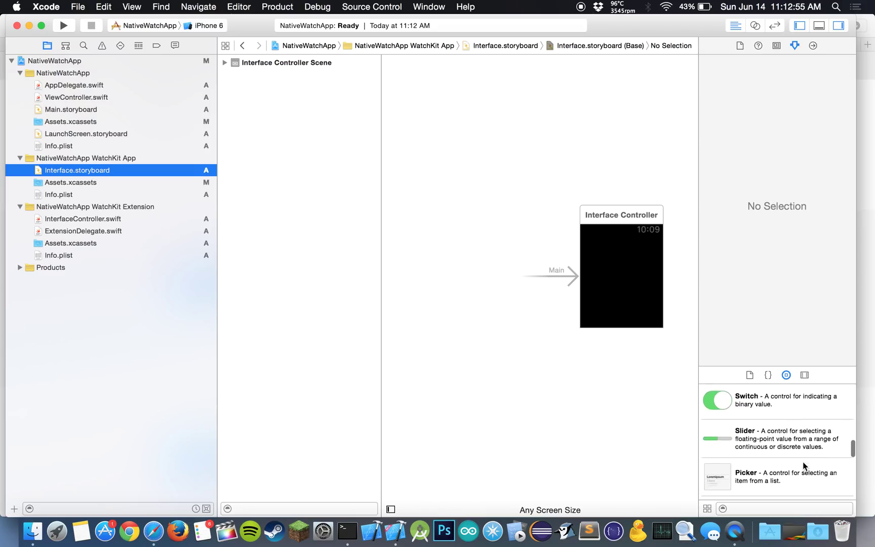
scroll("down", 3)
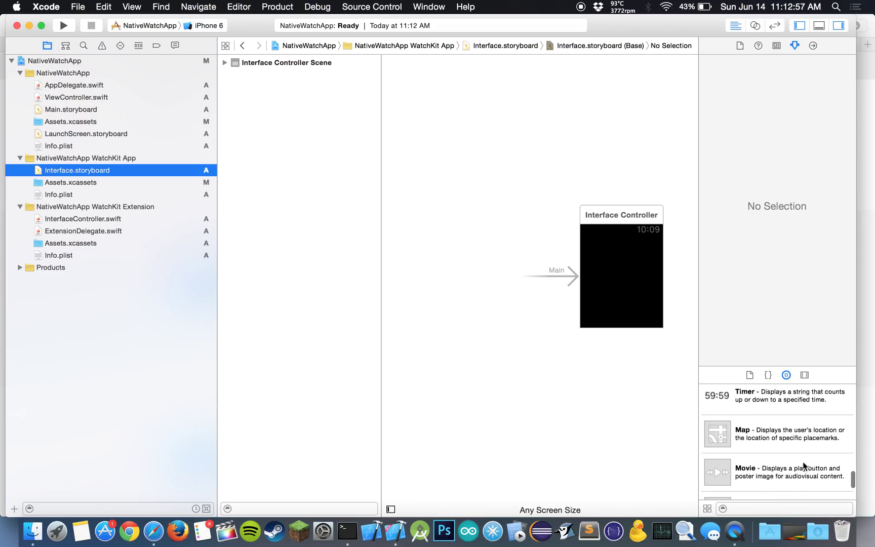
scroll("down", 3)
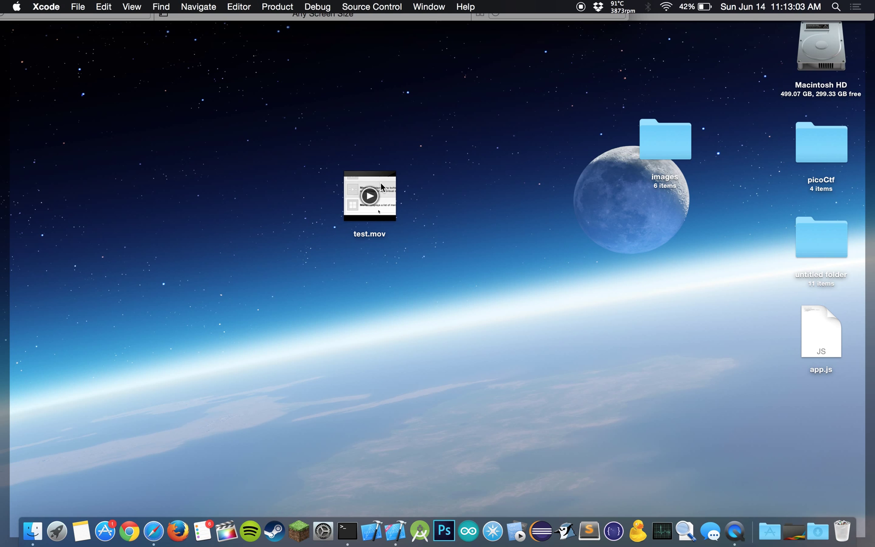
Step: Play test.mov from the desktop in QuickTime Player, then return to Xcode
double_click(369, 195)
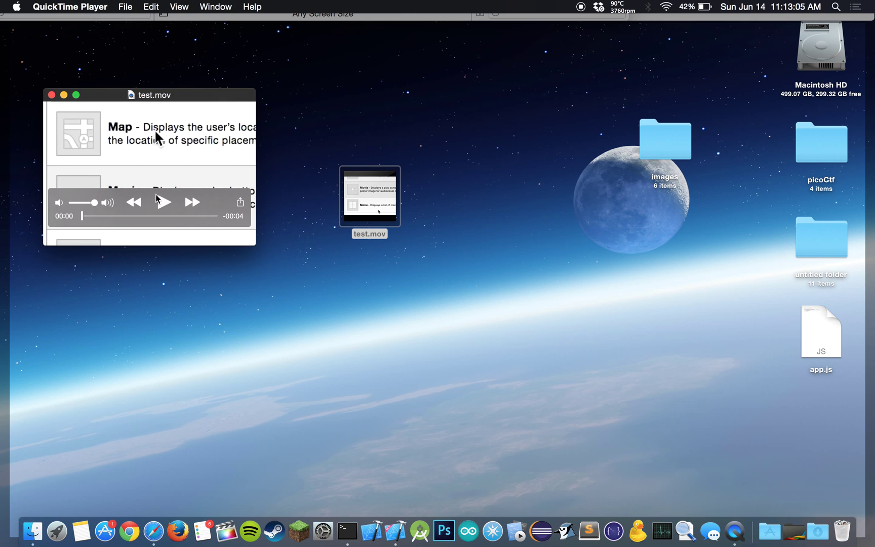
left_click(164, 202)
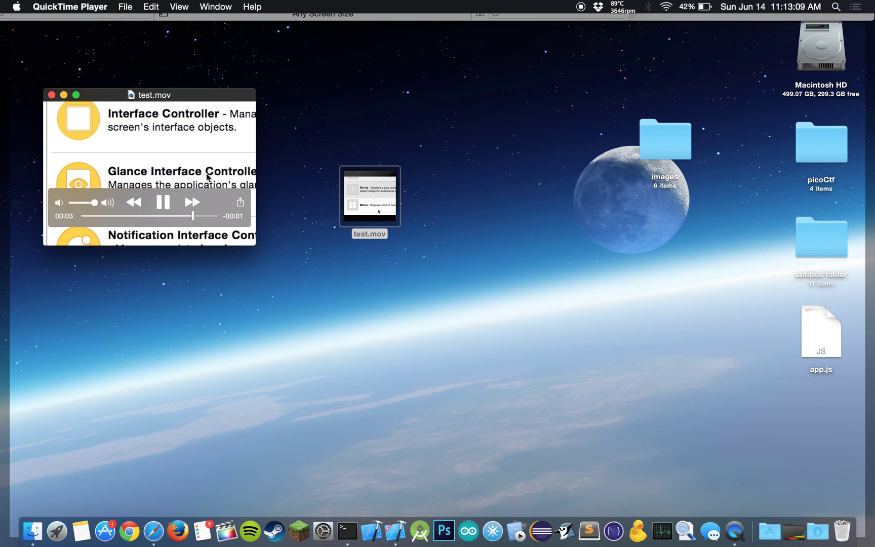
left_click(163, 203)
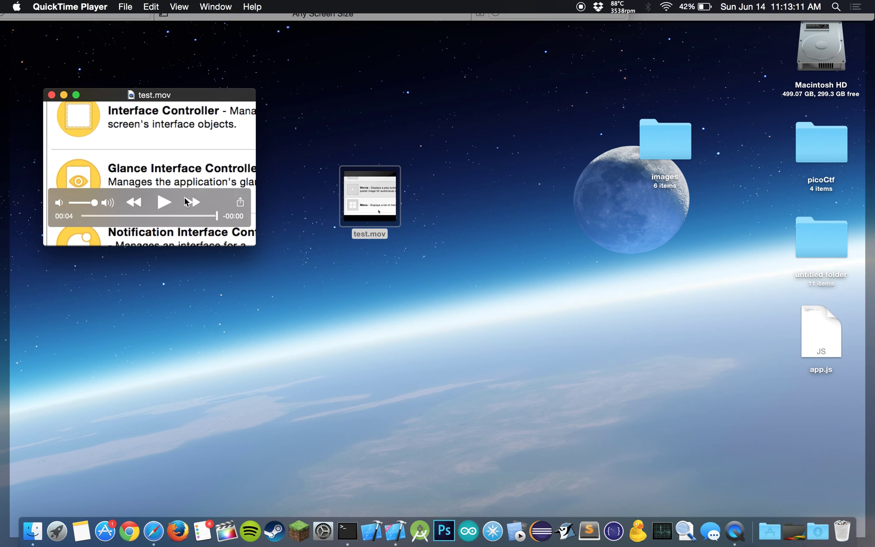
left_click(49, 94)
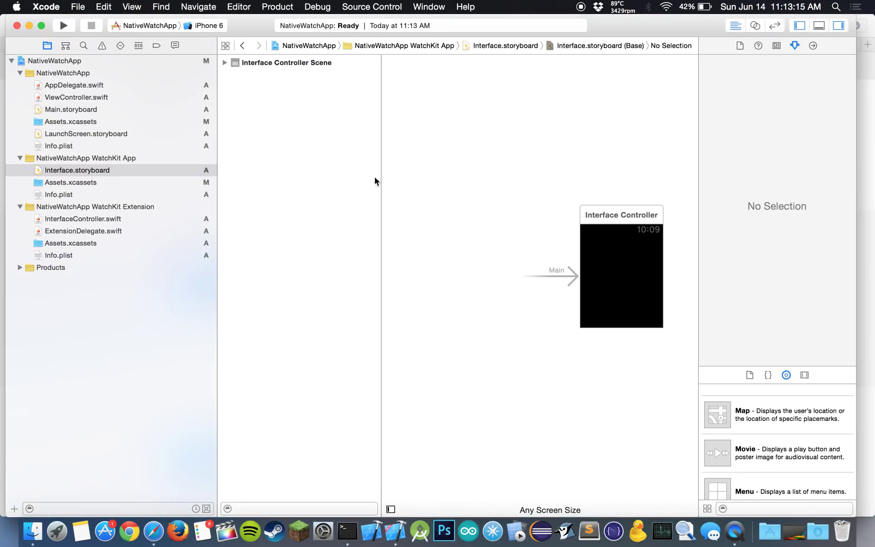
mouse_move(651, 23)
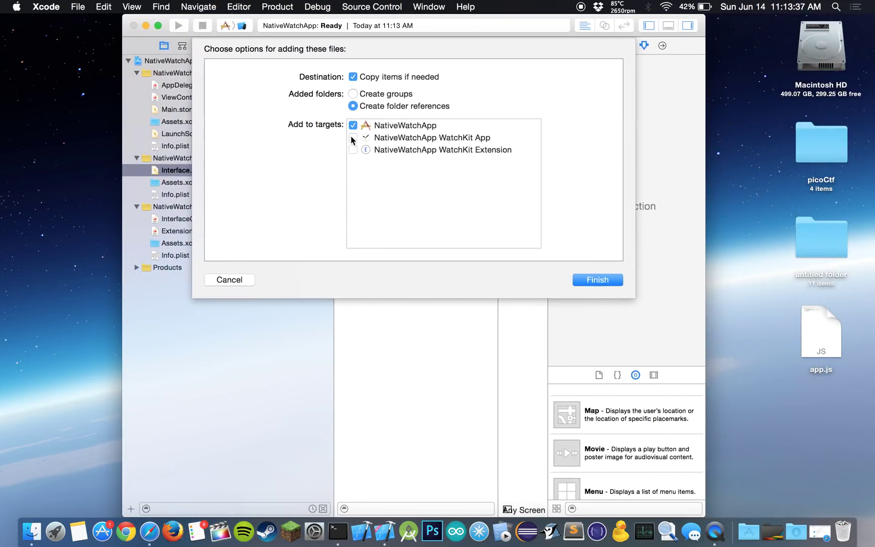
Step: Add test.mov to the WatchKit App and WatchKit Extension targets too, copying it into the project
left_click(353, 137)
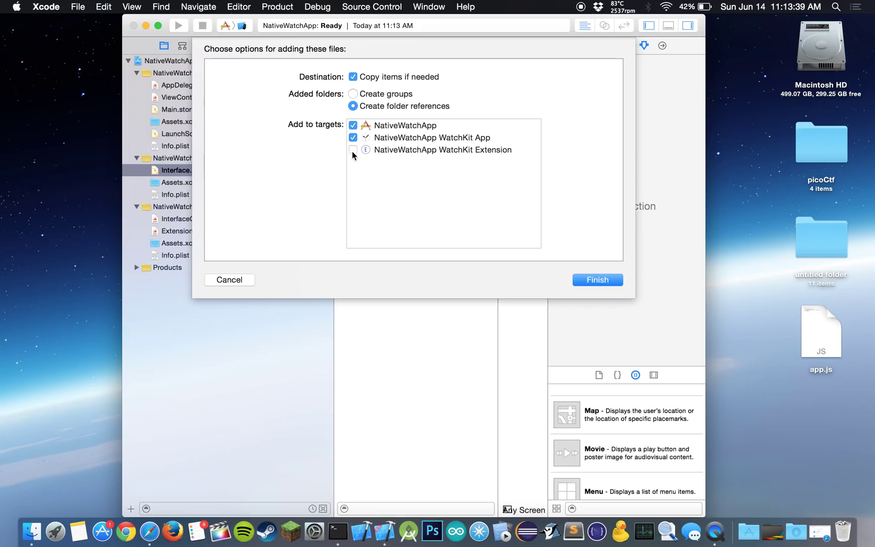
left_click(353, 149)
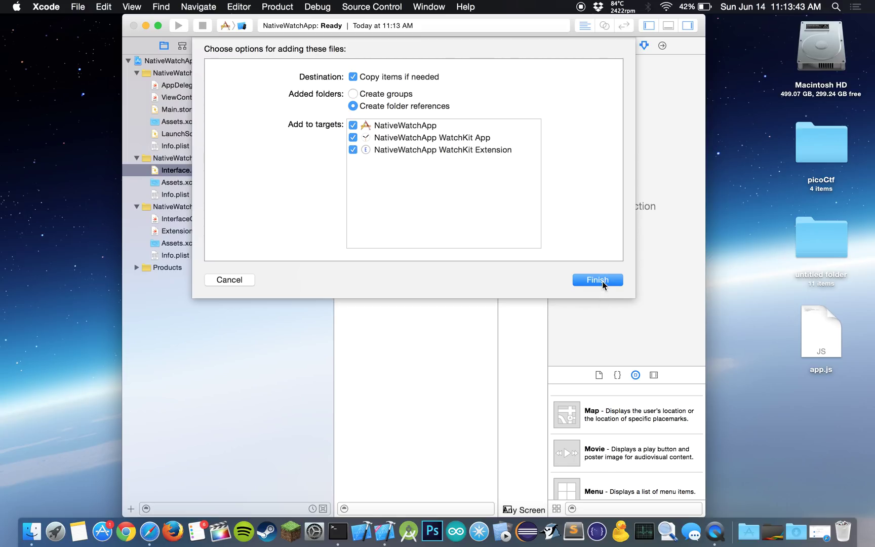
left_click(597, 279)
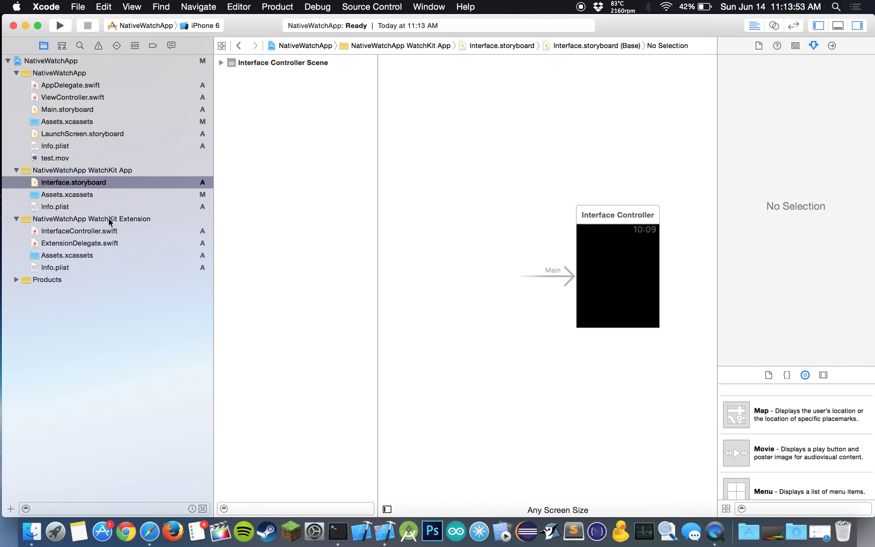
Step: Show the WatchKit Extension's InterfaceController.swift with its template lifecycle methods
left_click(78, 230)
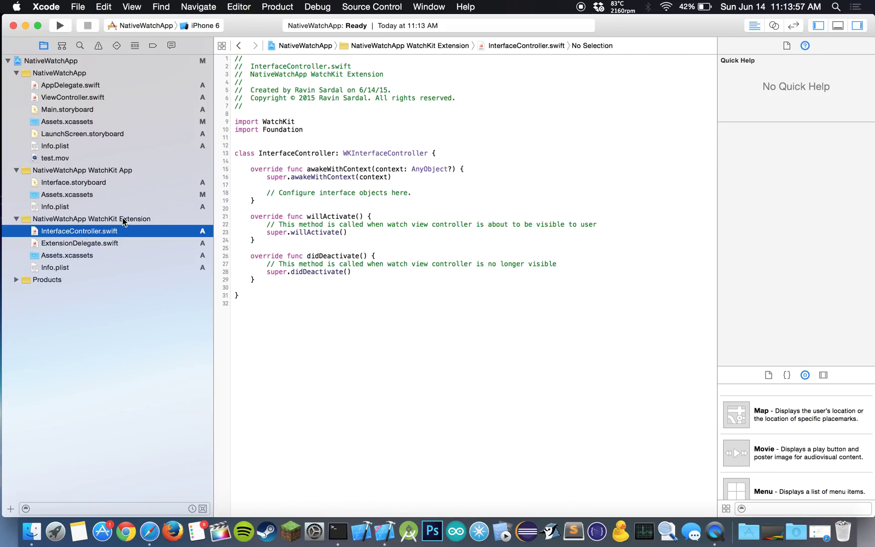
mouse_move(64, 182)
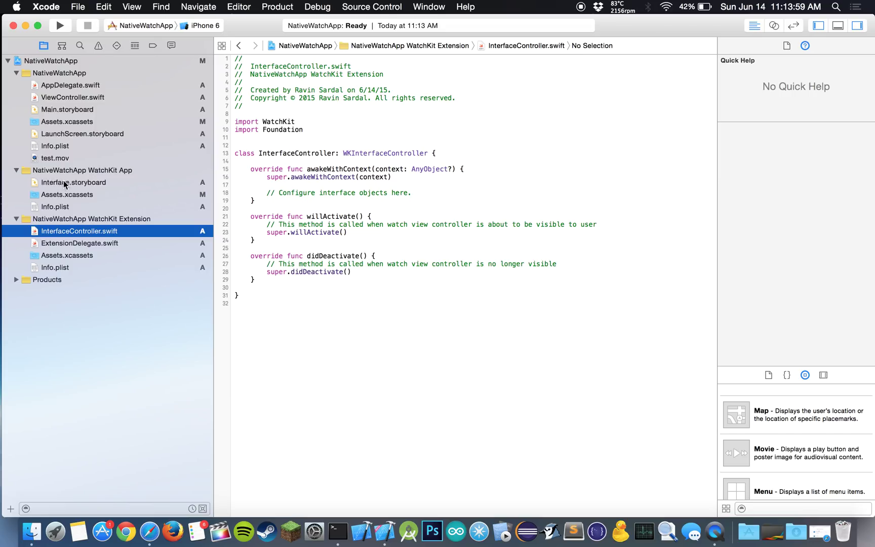
mouse_move(221, 176)
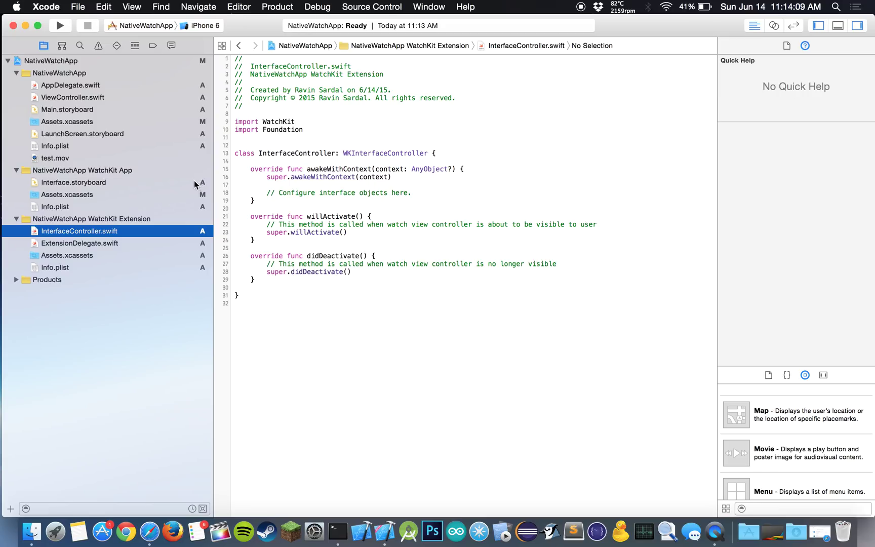
mouse_move(191, 183)
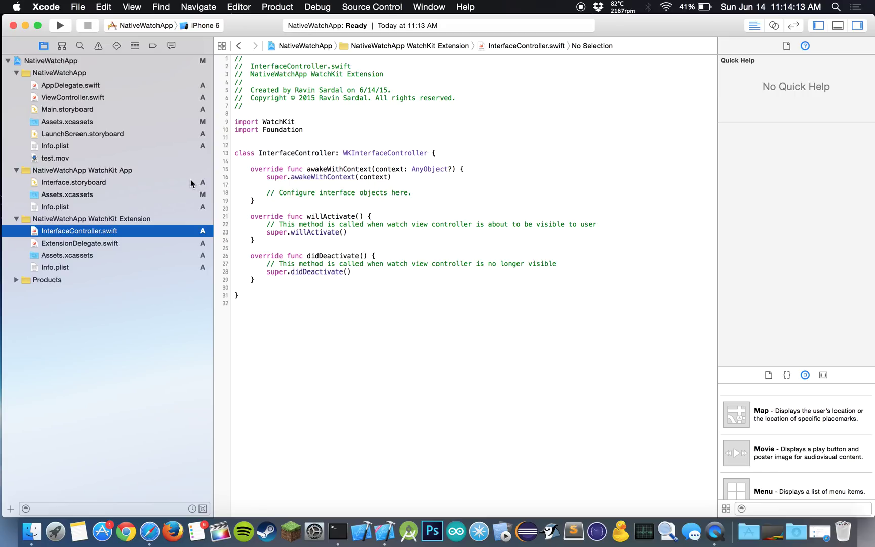
Step: Show the watch app's Interface.storyboard with its empty Main Interface Controller
left_click(74, 182)
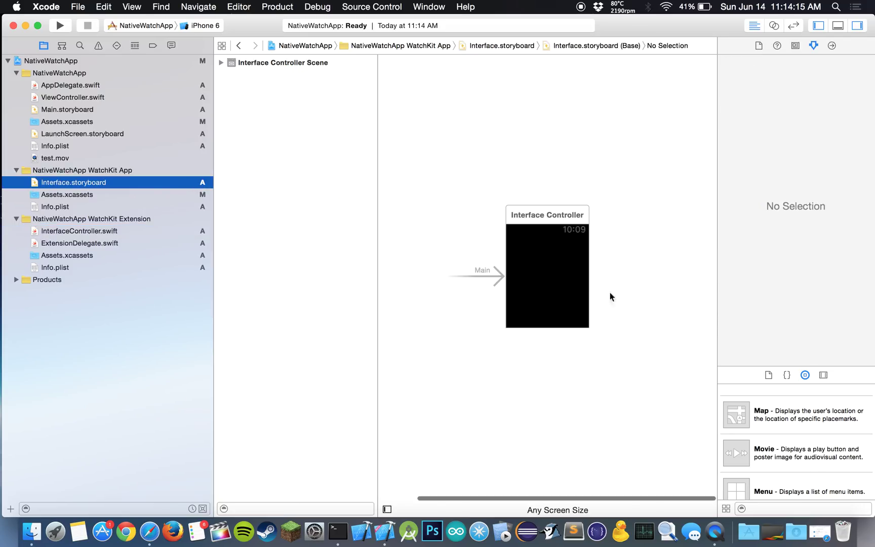
mouse_move(845, 428)
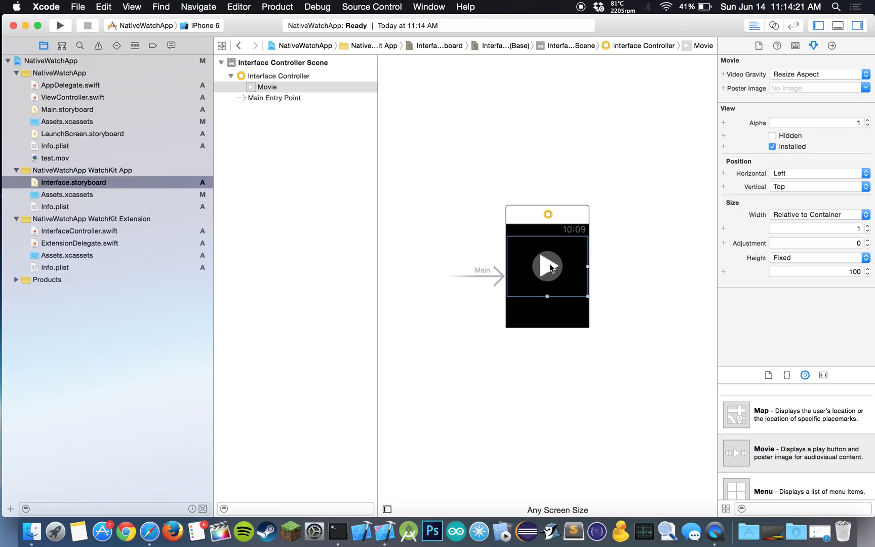
mouse_move(810, 31)
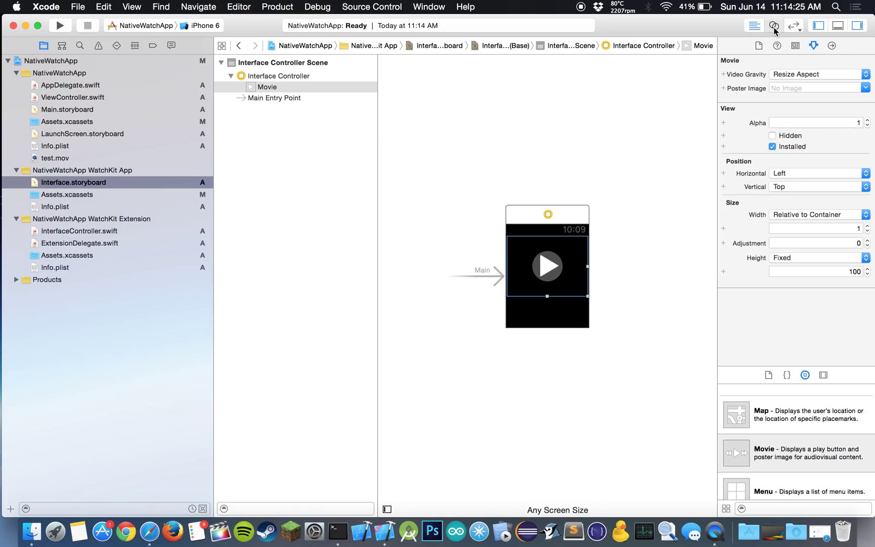
Step: With the Assistant Editor beside the storyboard, Control-drag the Movie object into the InterfaceController class
left_click(772, 25)
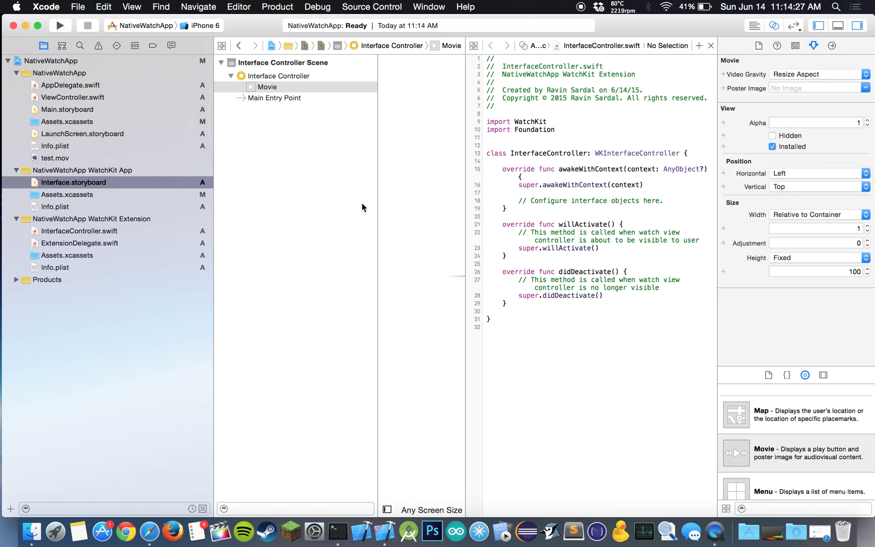
mouse_move(384, 504)
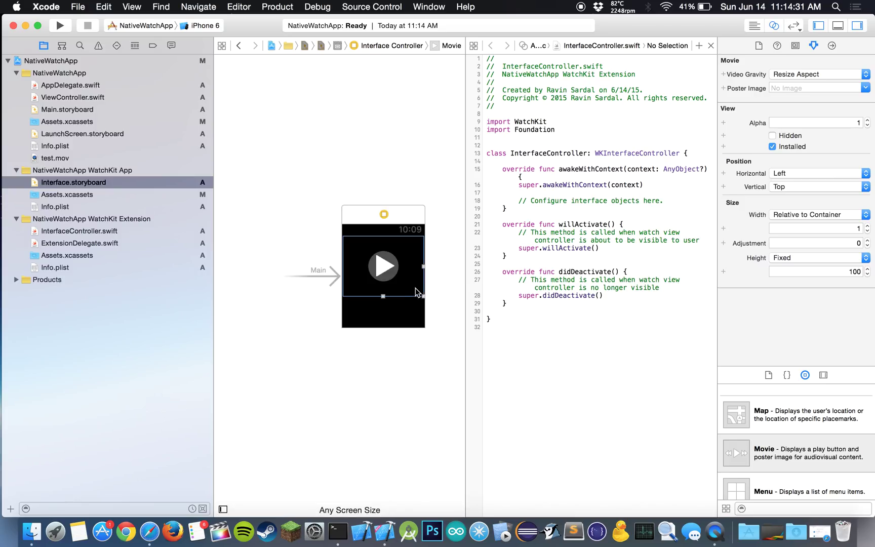
left_click_drag(410, 277, 465, 212)
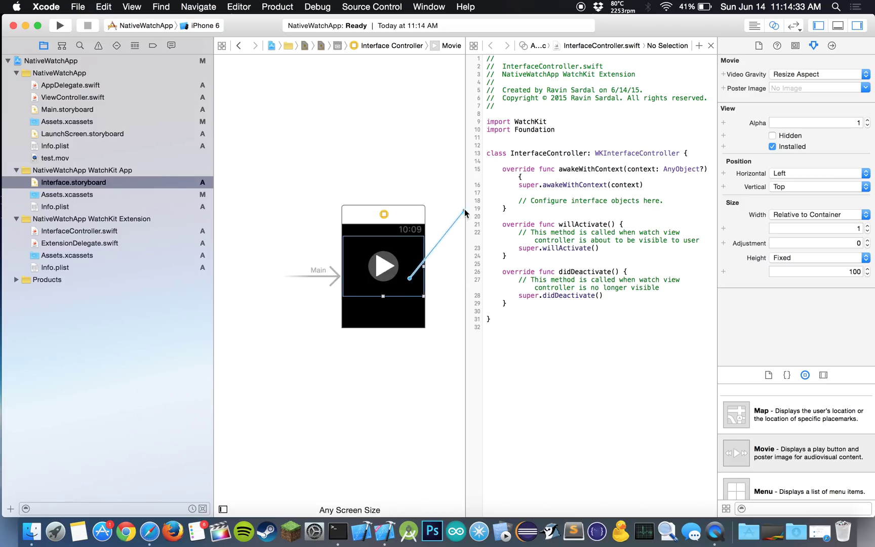
left_click_drag(409, 278, 530, 159)
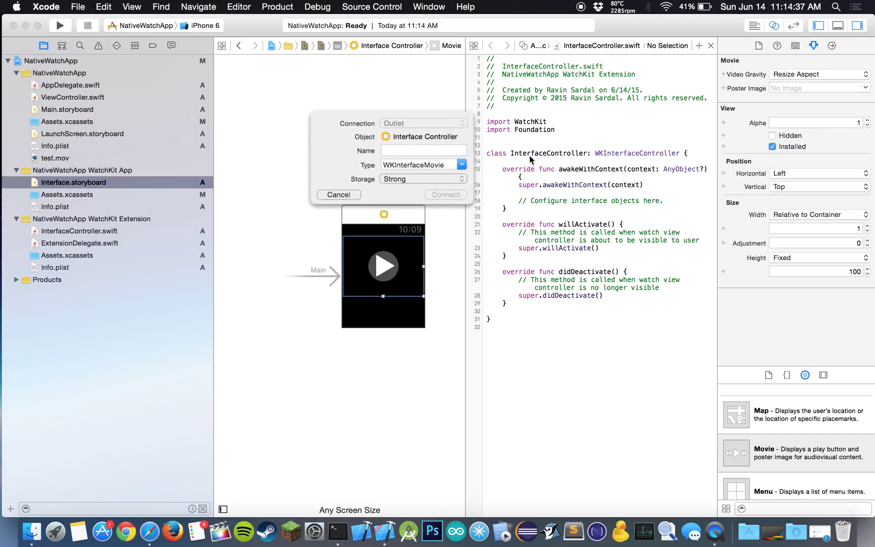
Step: Name the new WKInterfaceMovie outlet myMoviePlayer and connect it
left_click(423, 150)
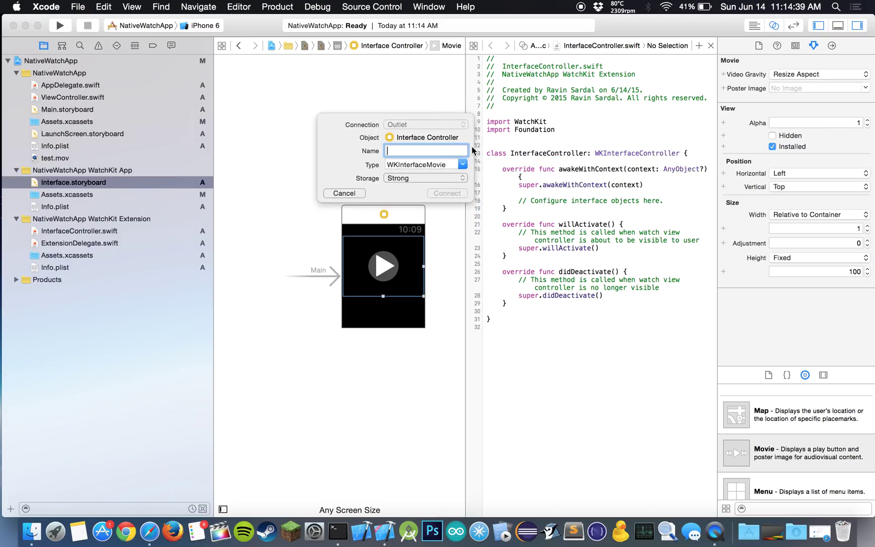
type("myMovi")
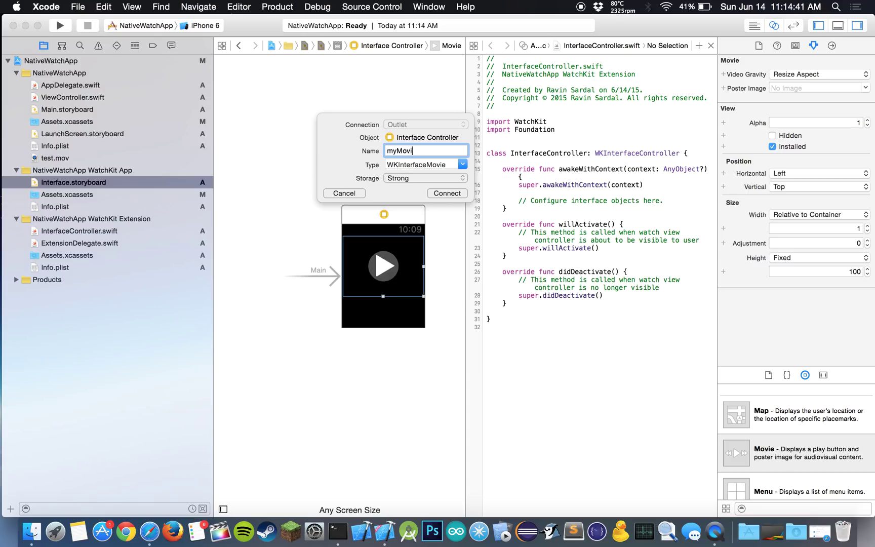
type("ePLaye")
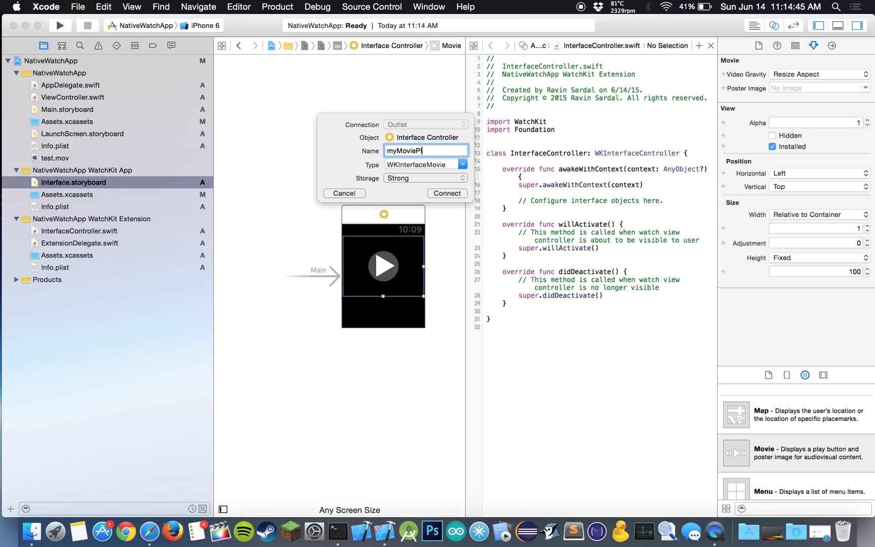
left_click(447, 193)
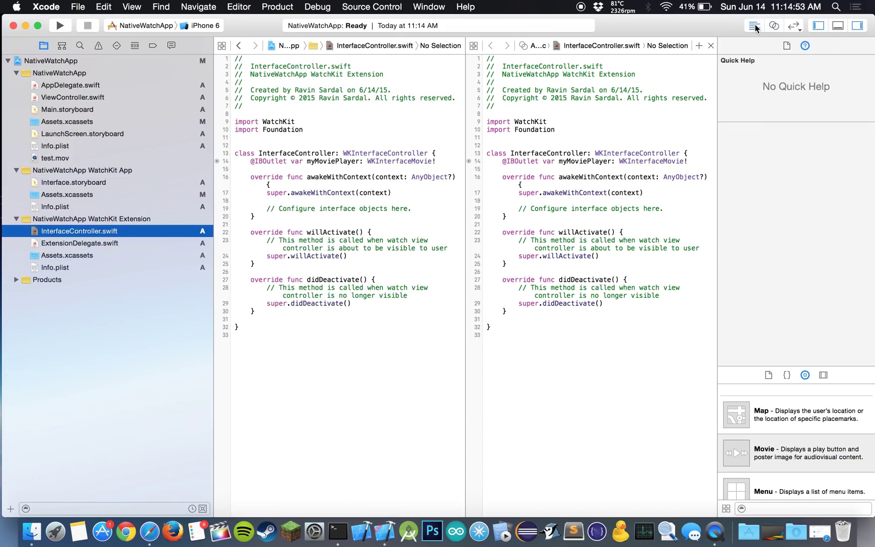
Step: Return to a single editor on InterfaceController.swift and add blank lines after super.willActivate()
left_click(752, 27)
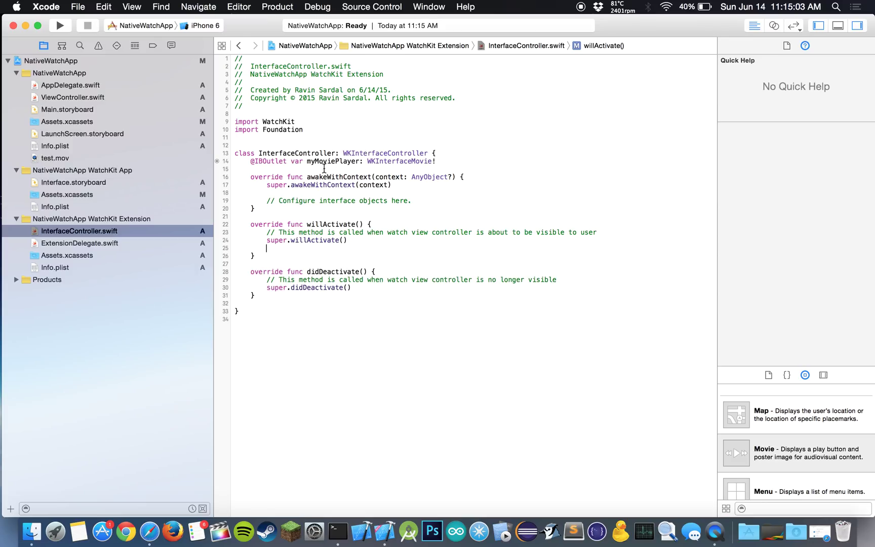
mouse_move(65, 139)
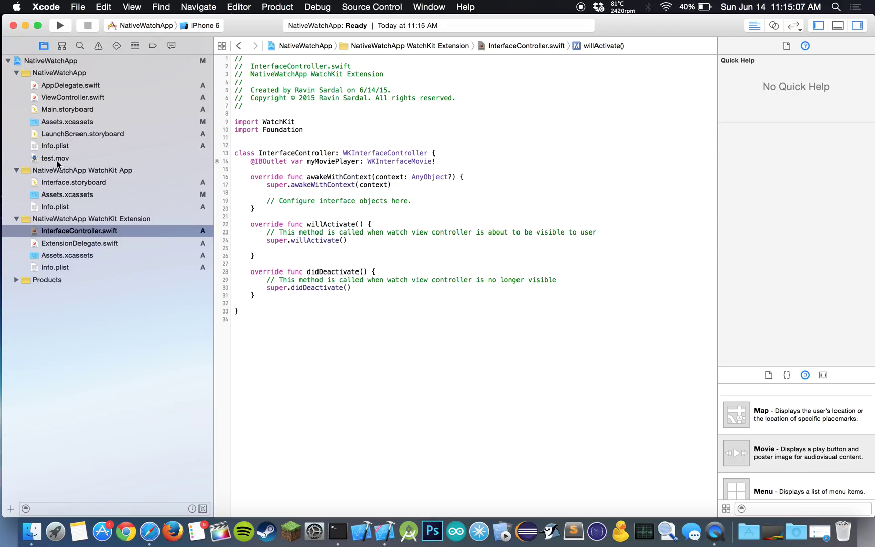
mouse_move(123, 166)
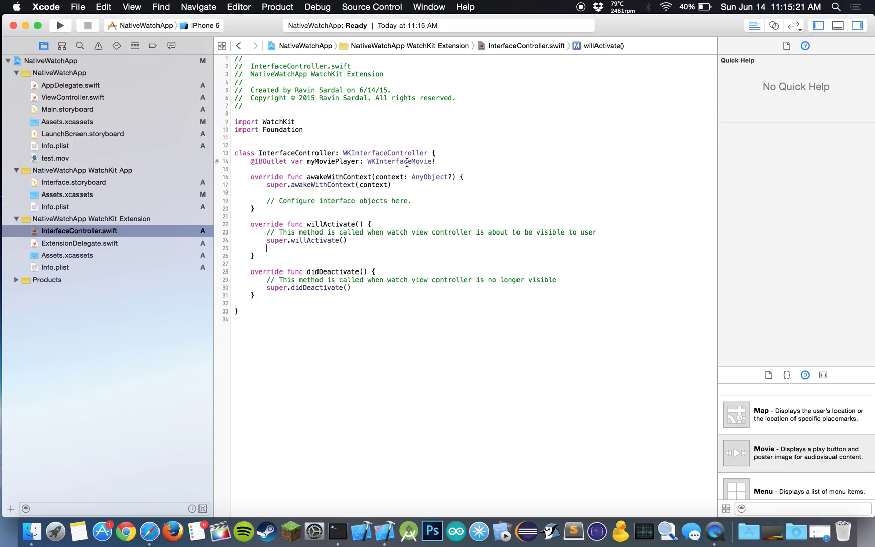
key("Return")
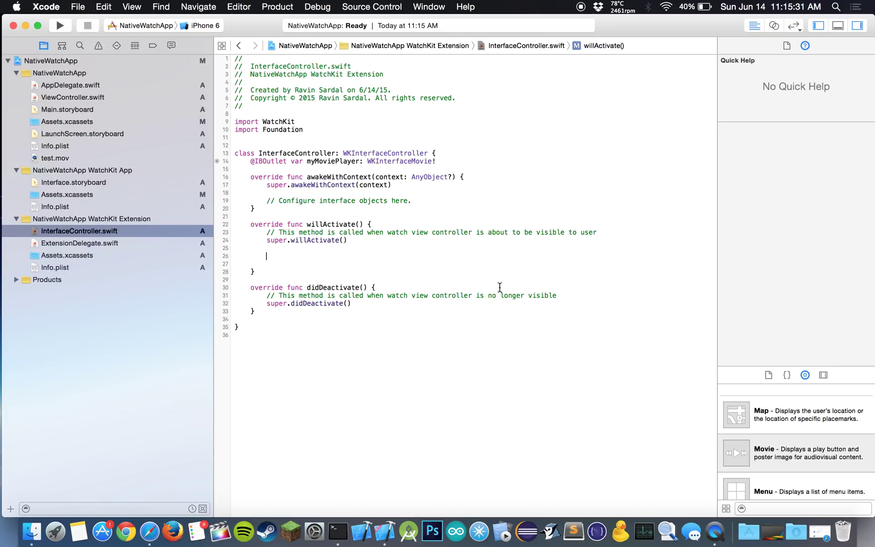
Step: Write let url = NSBundle.mainBundle().URLForResource("test", withExtension: "mov") inside willActivate
type("let")
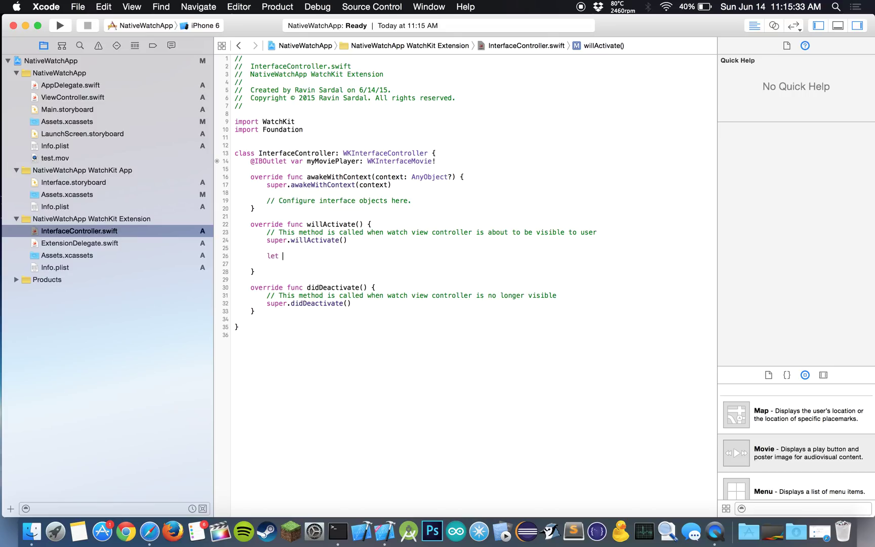
type("url =")
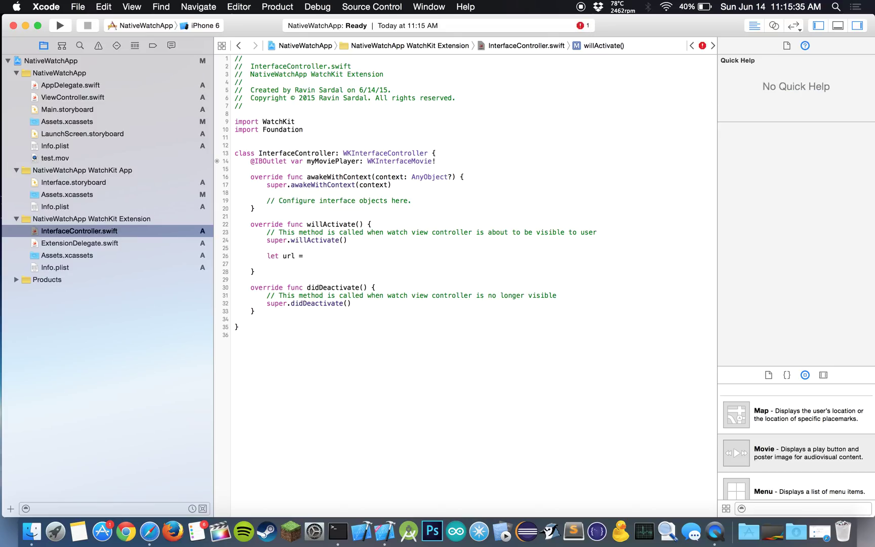
type("NSBundle")
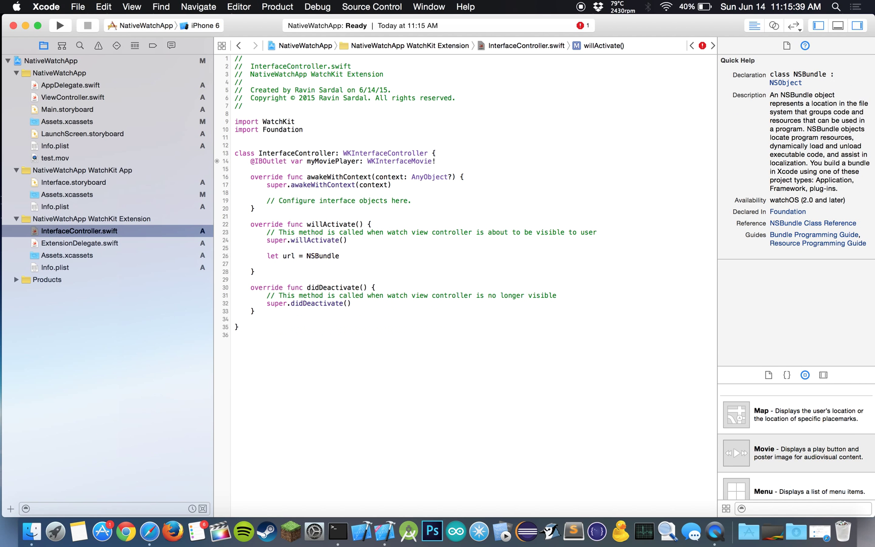
type(".mainBundle().URLForResource(\"\", withExtension: String?")
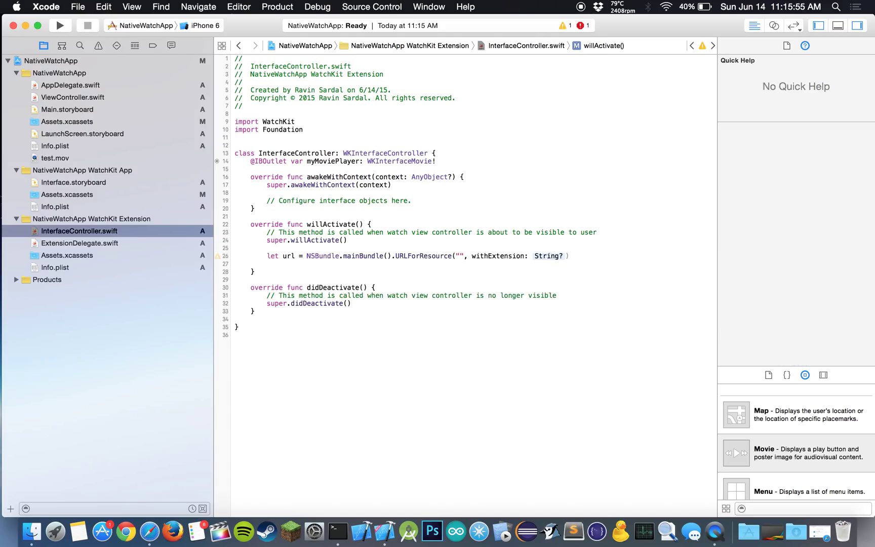
type("test")
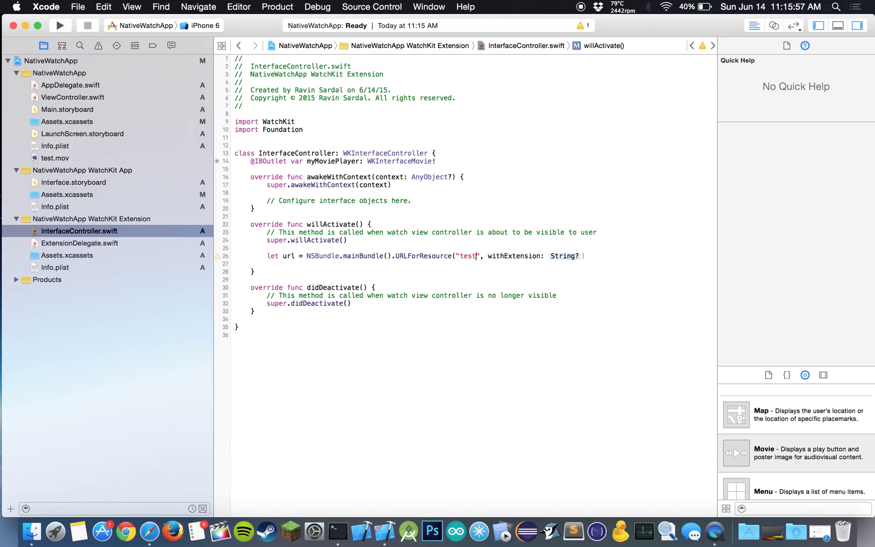
type("\"\"")
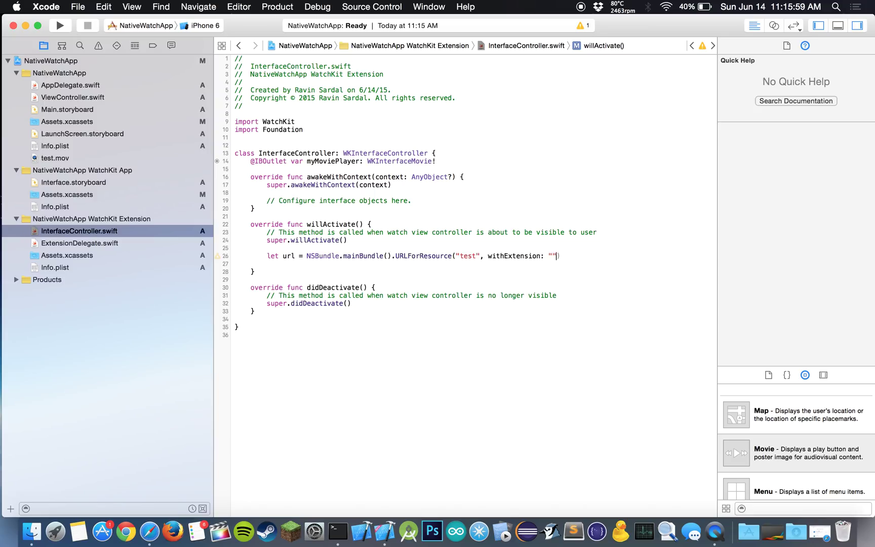
type("mov")
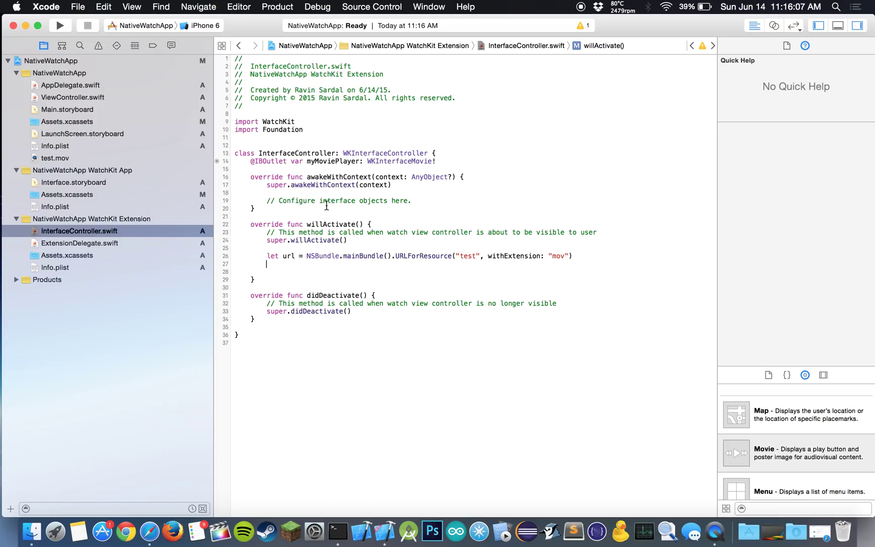
mouse_move(130, 148)
type("self.my")
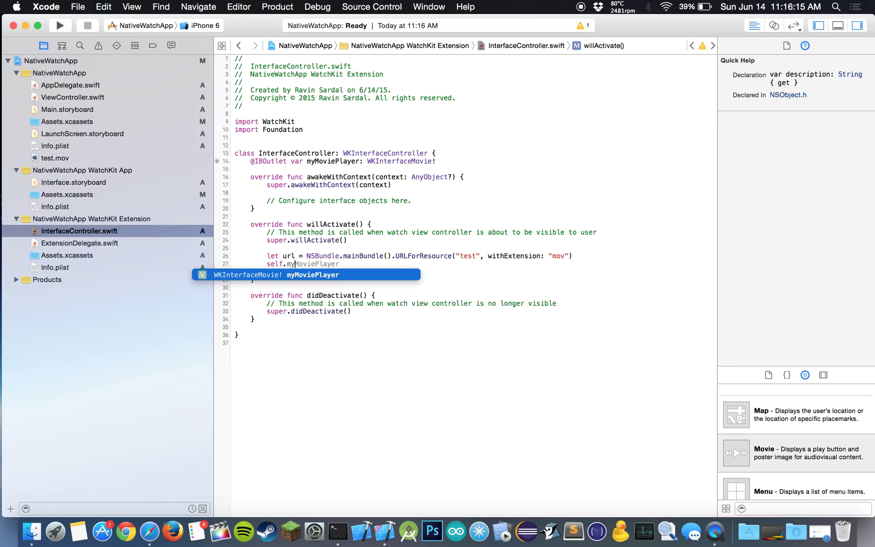
Step: Add self.myMoviePlayer.setMovieURL(url!) and choose the iPhone 6 + Apple Watch - 38mm destination
type(".setMovieURL(U")
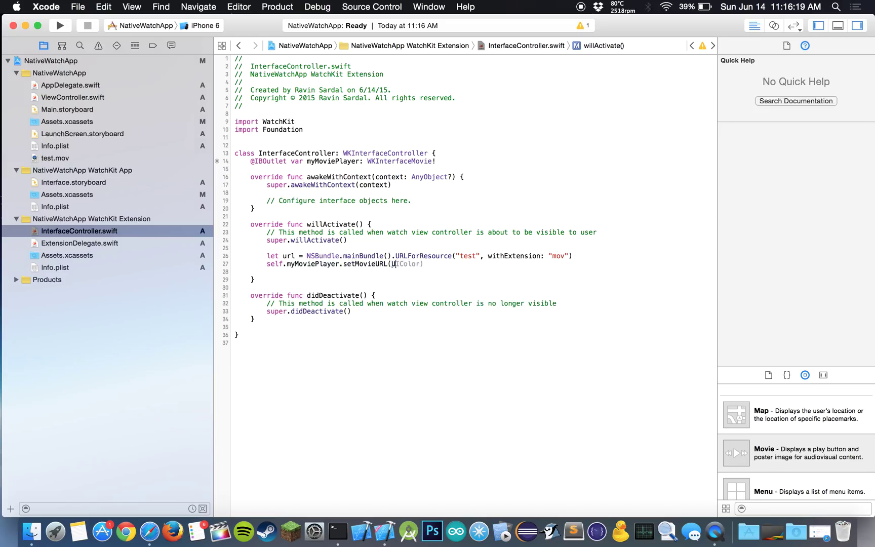
type("url)")
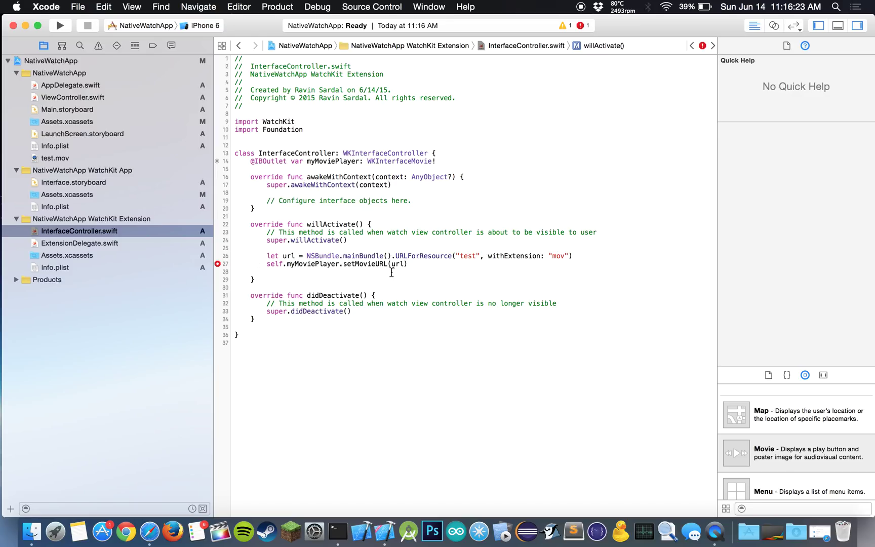
type("!")
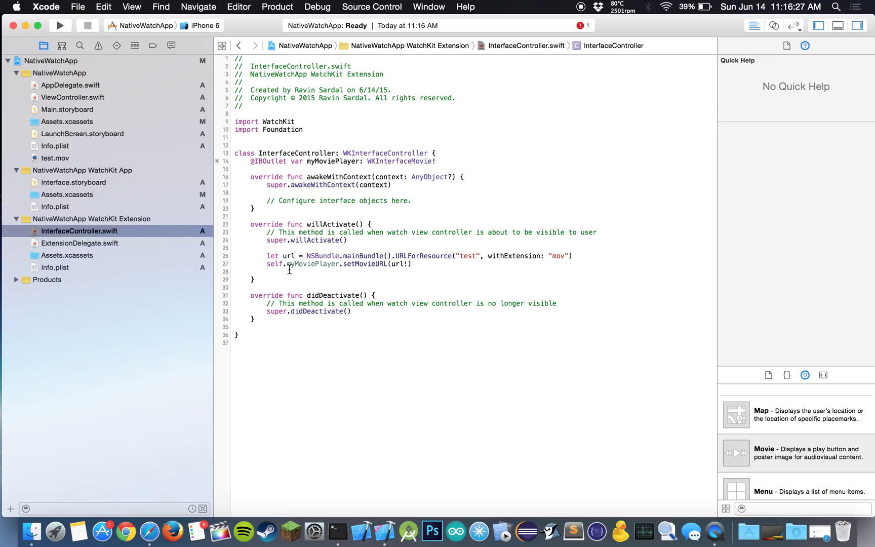
left_click(266, 264)
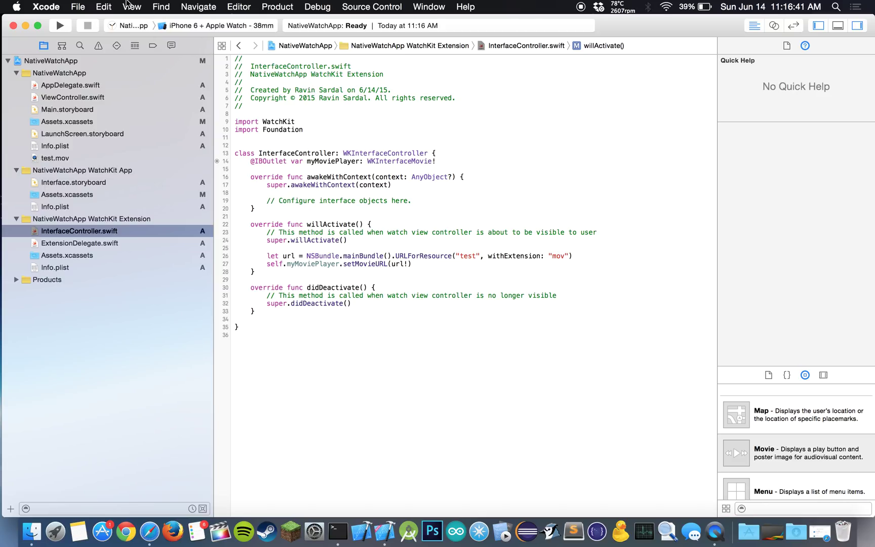
mouse_move(60, 26)
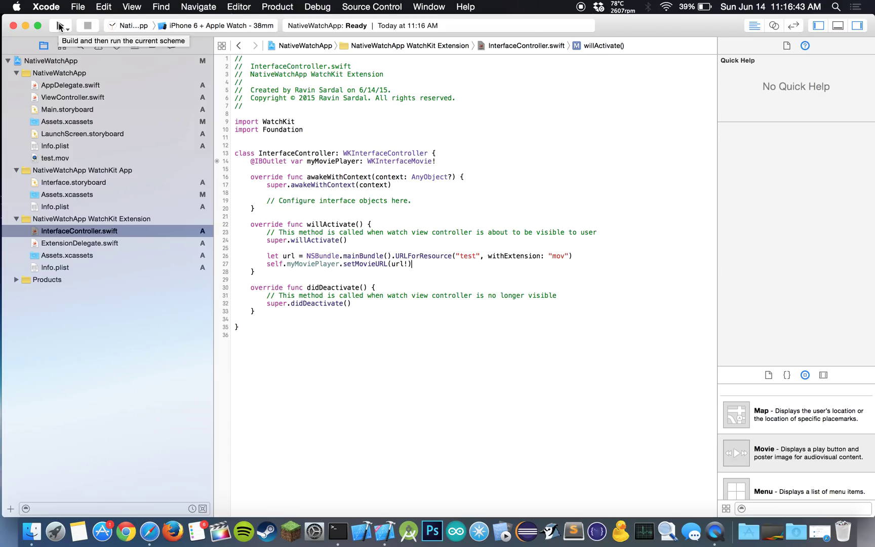
Step: Run the app and bring the iPhone and Apple Watch simulator windows forward
left_click(61, 26)
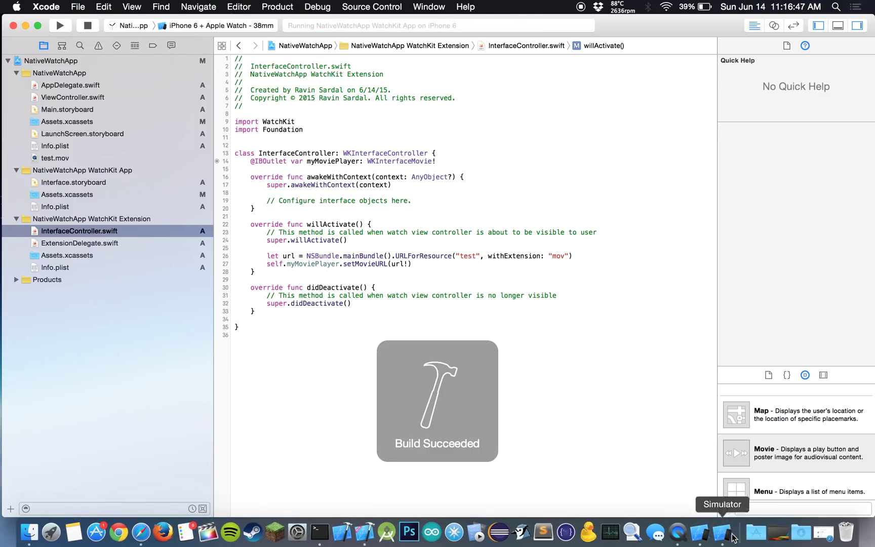
left_click(714, 538)
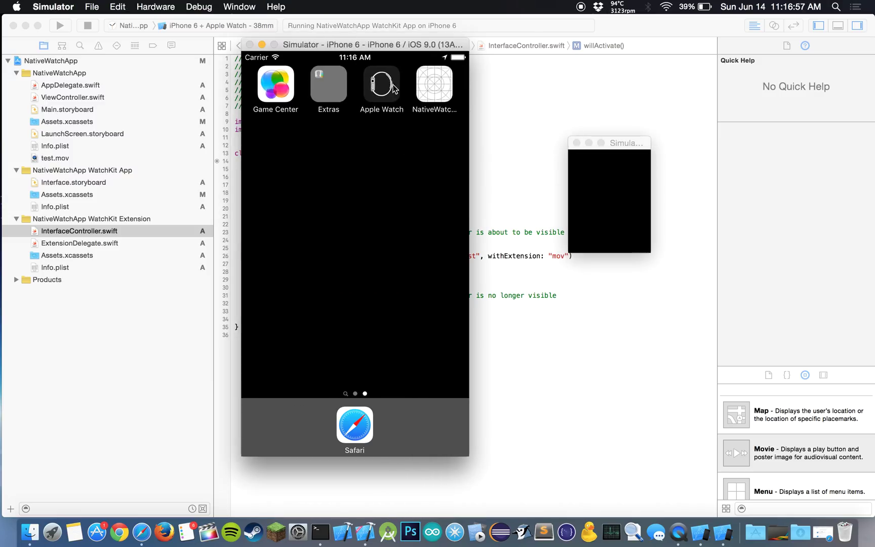
Step: Show NativeWatchApp under My Watch on the phone and set watch touches to Deep Press via Hardware
left_click(380, 84)
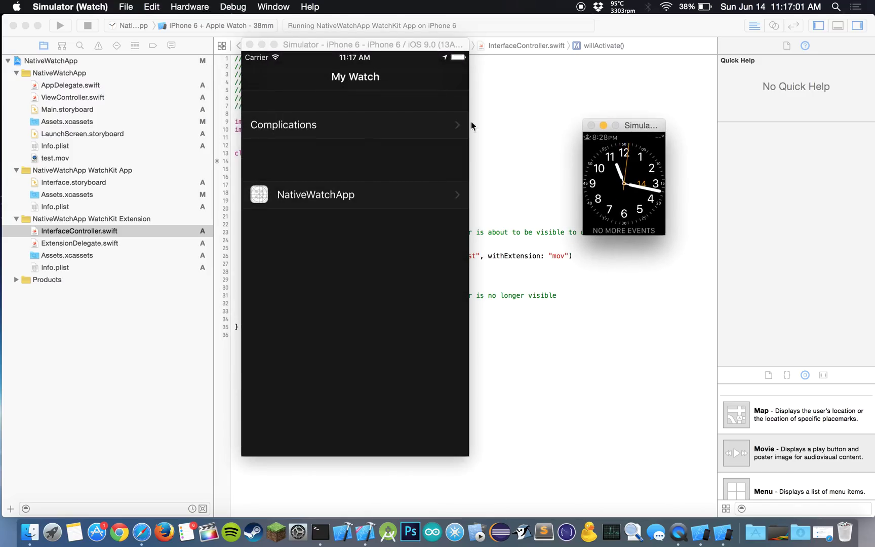
left_click(189, 7)
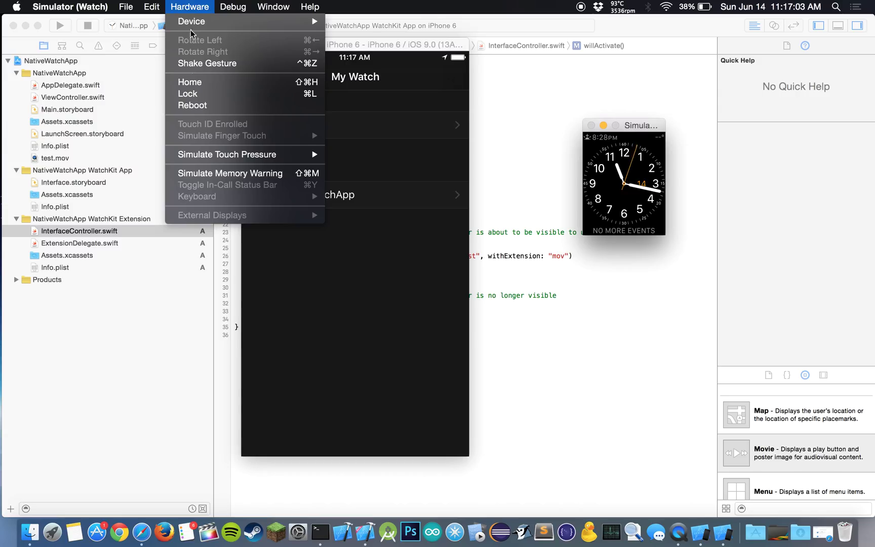
mouse_move(248, 159)
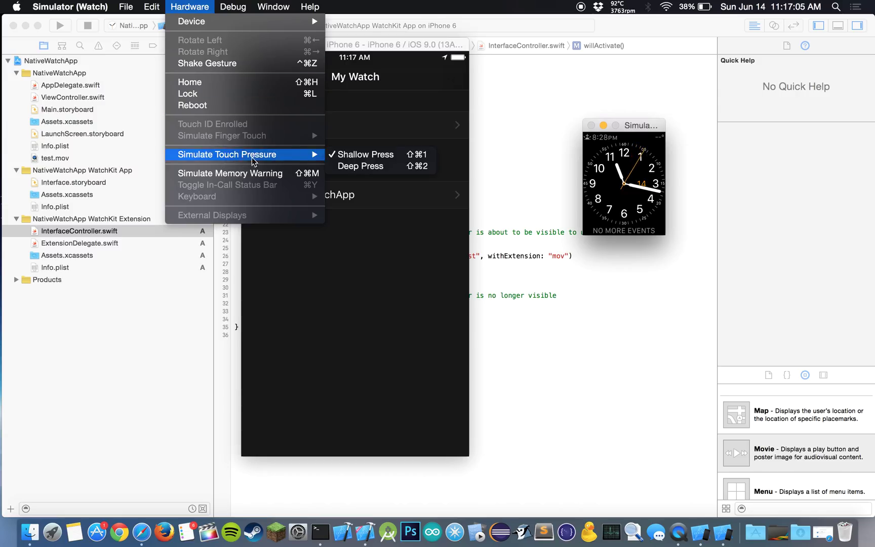
mouse_move(315, 158)
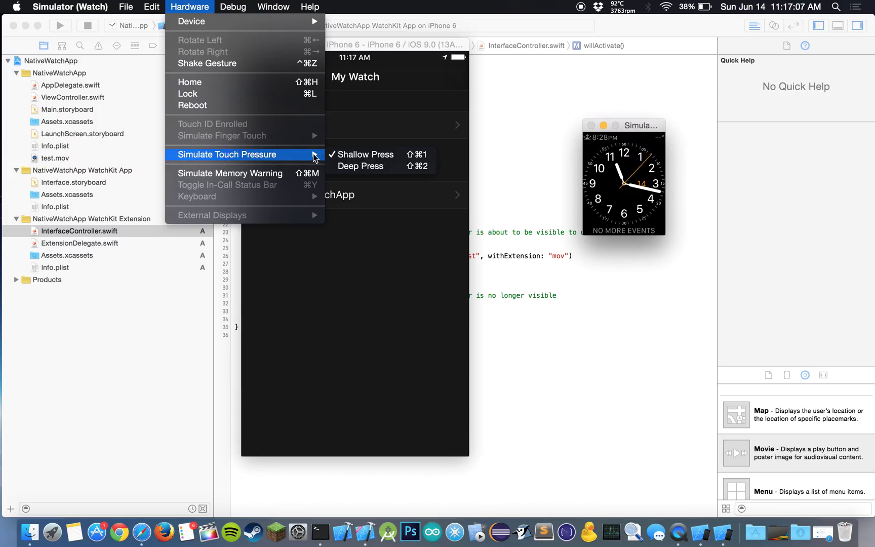
mouse_move(356, 167)
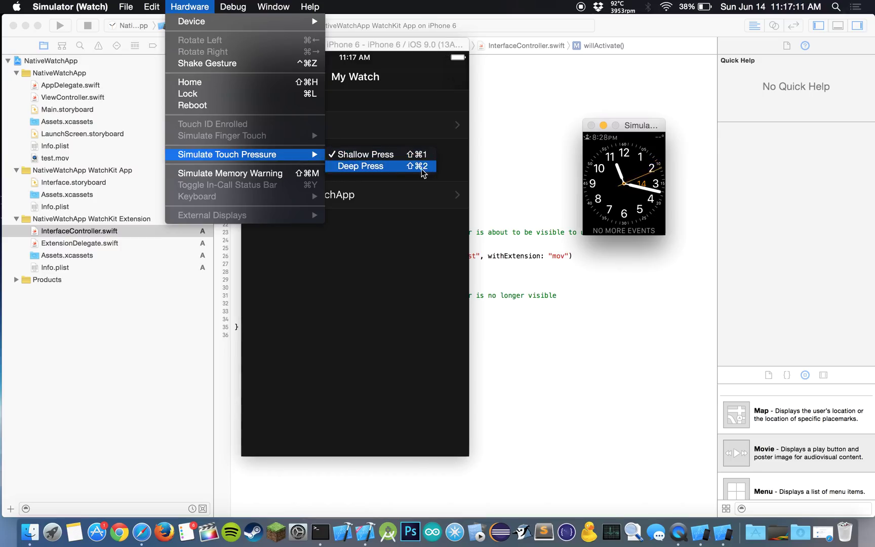
left_click(360, 165)
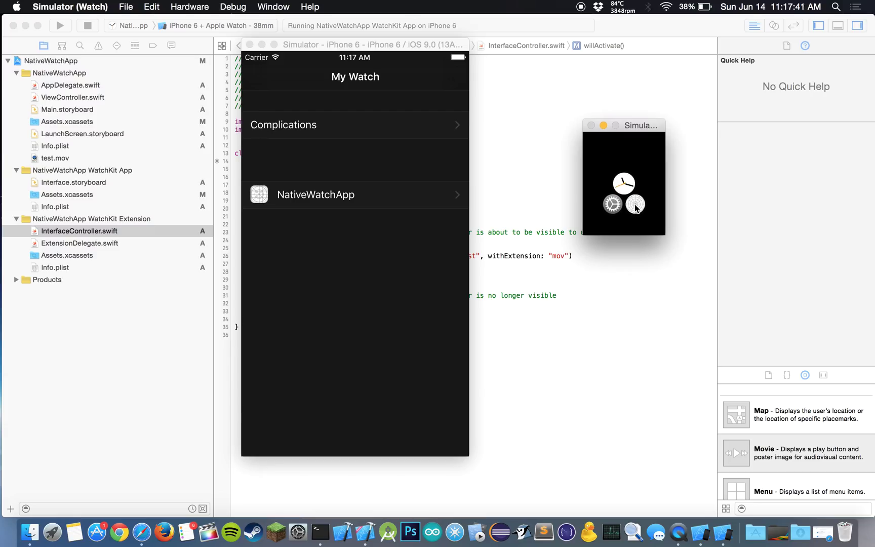
Step: Launch NativeWatchApp on the watch and play test.mov with its play button
left_click(190, 7)
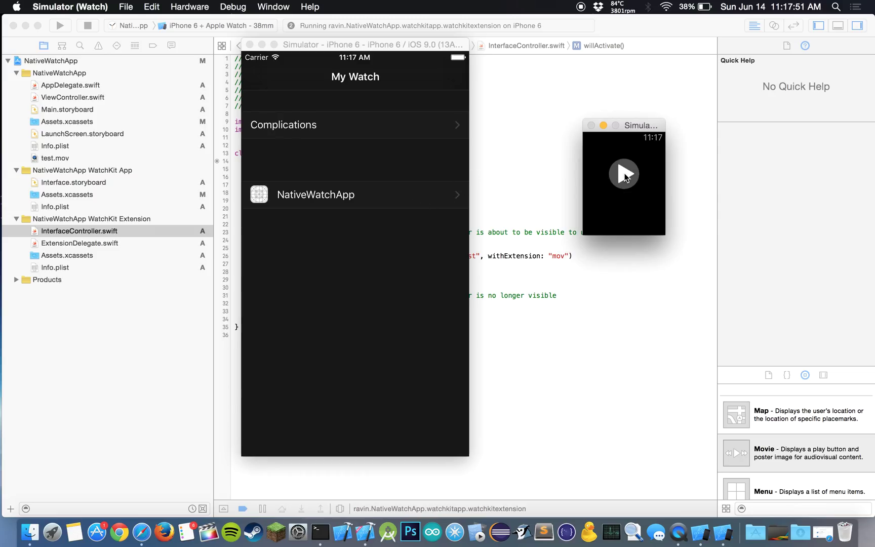
left_click(624, 174)
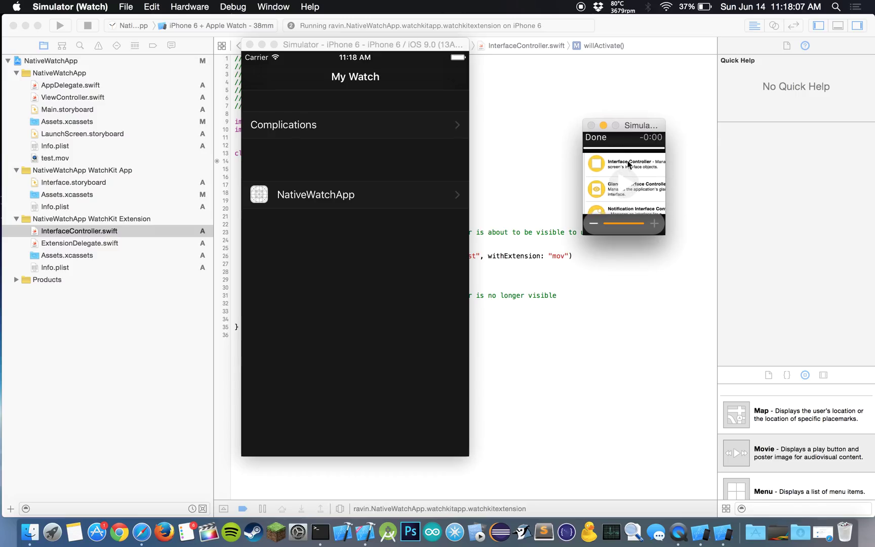
mouse_move(607, 141)
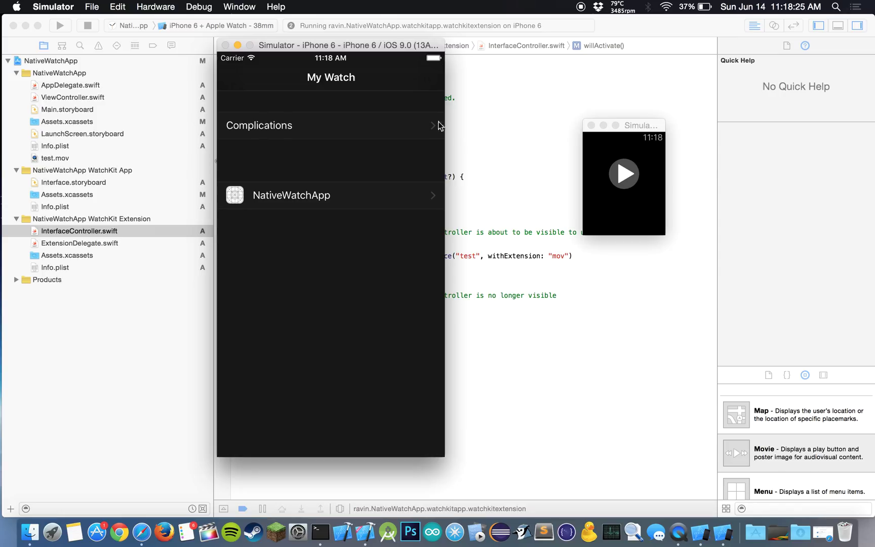
mouse_move(638, 166)
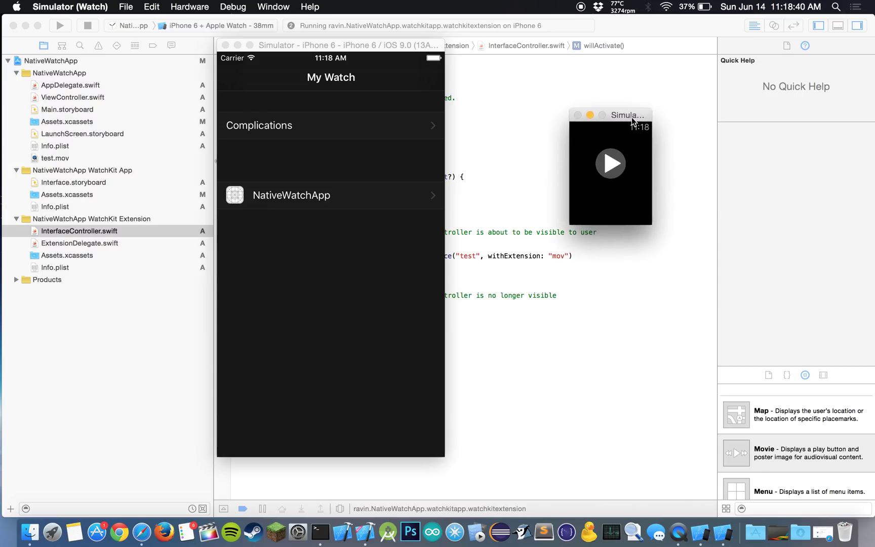
mouse_move(630, 155)
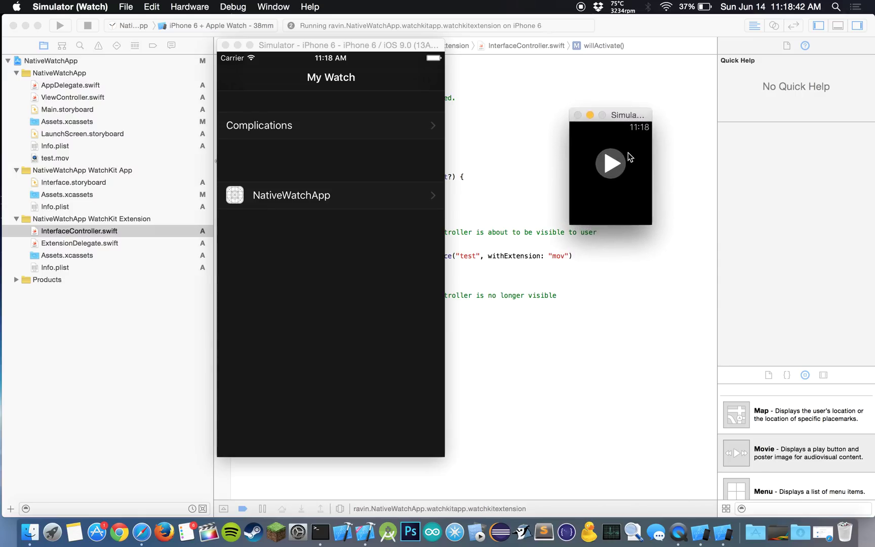
mouse_move(596, 207)
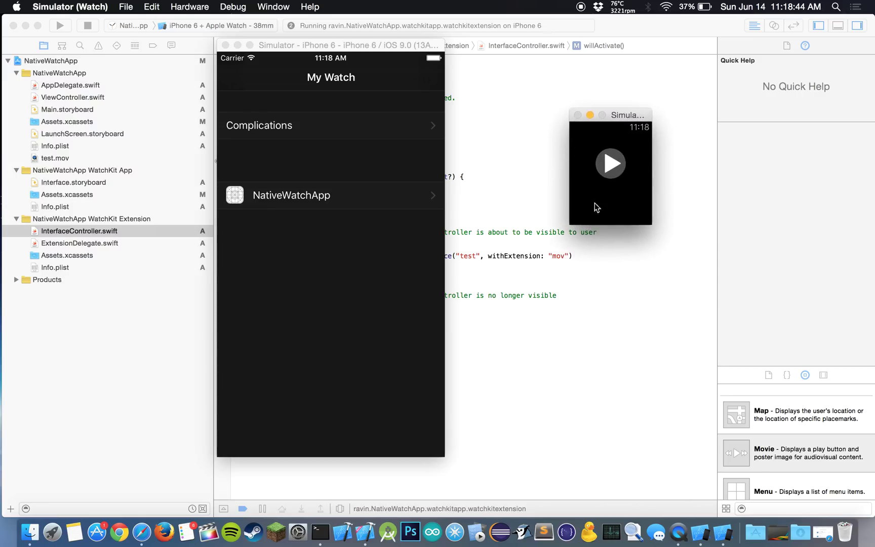
mouse_move(481, 230)
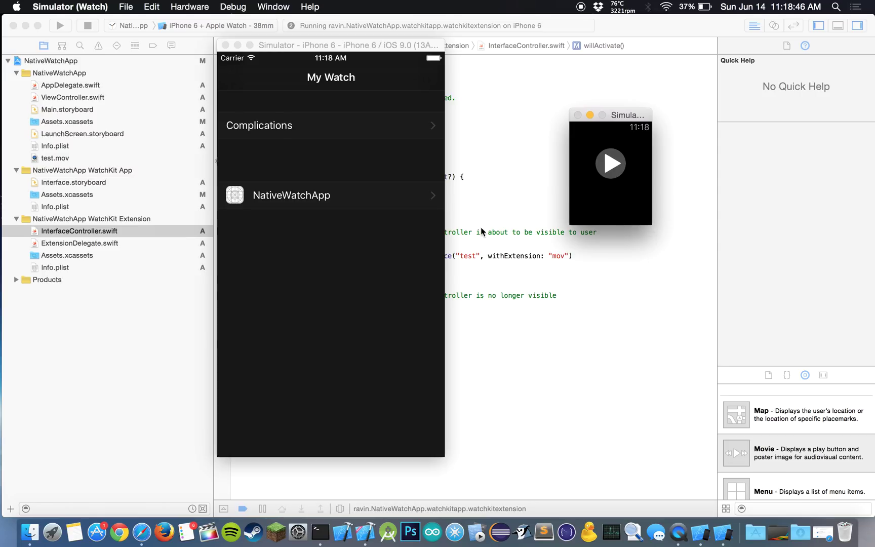
mouse_move(624, 116)
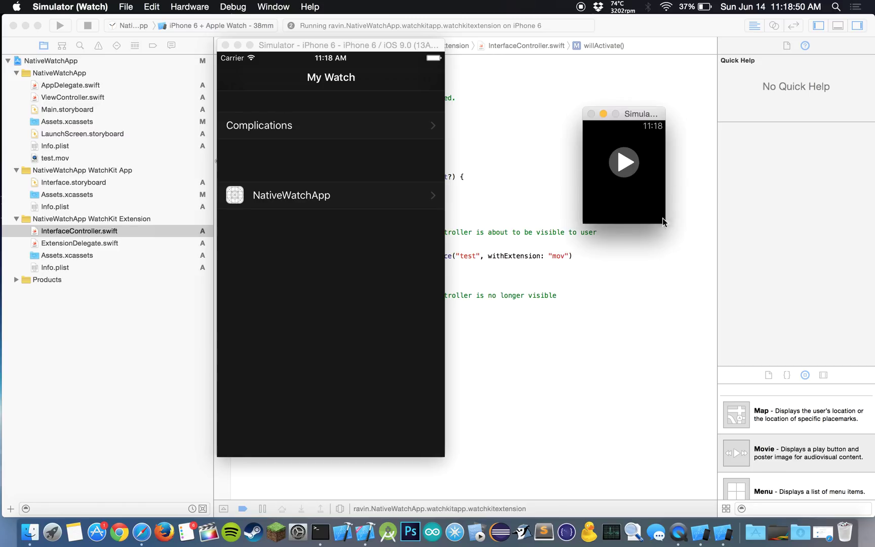
mouse_move(646, 228)
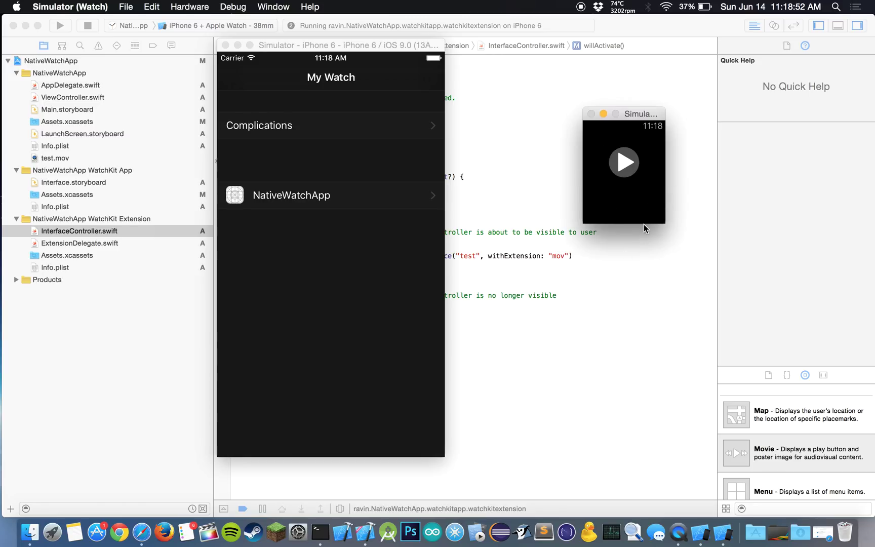